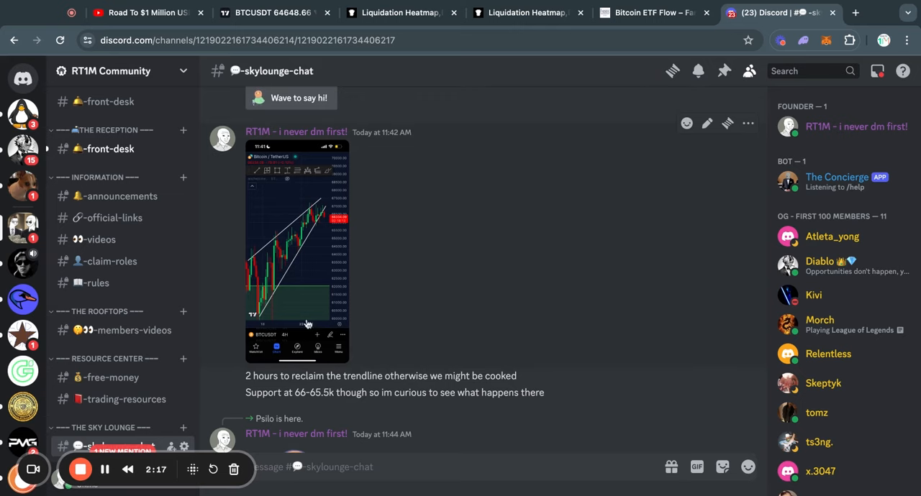
pyautogui.moveTo(338, 268)
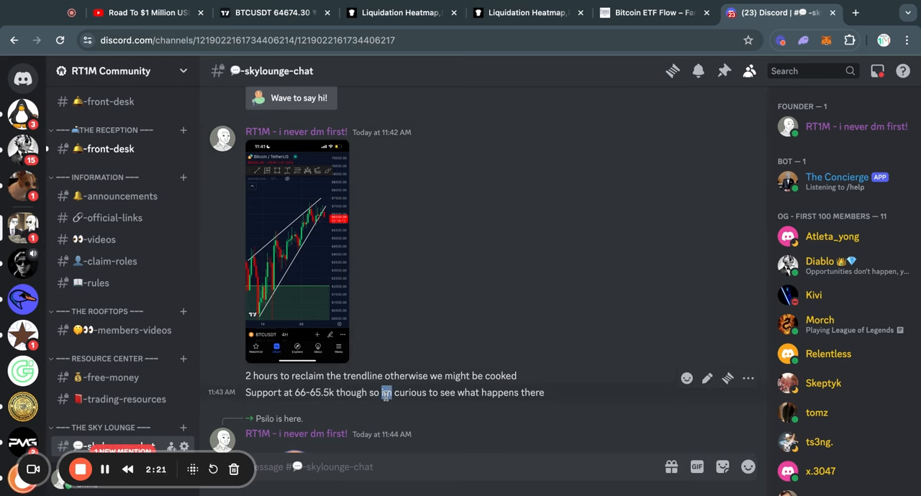
# Highlight the 66-65.5k support note, then draw a horizontal line at the BTCUSDT wedge low
pyautogui.doubleClick(406, 376)
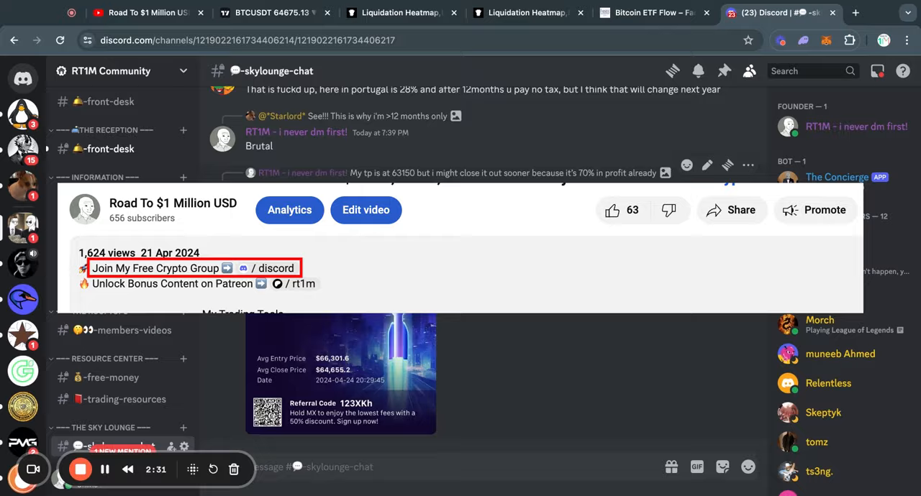
pyautogui.click(273, 13)
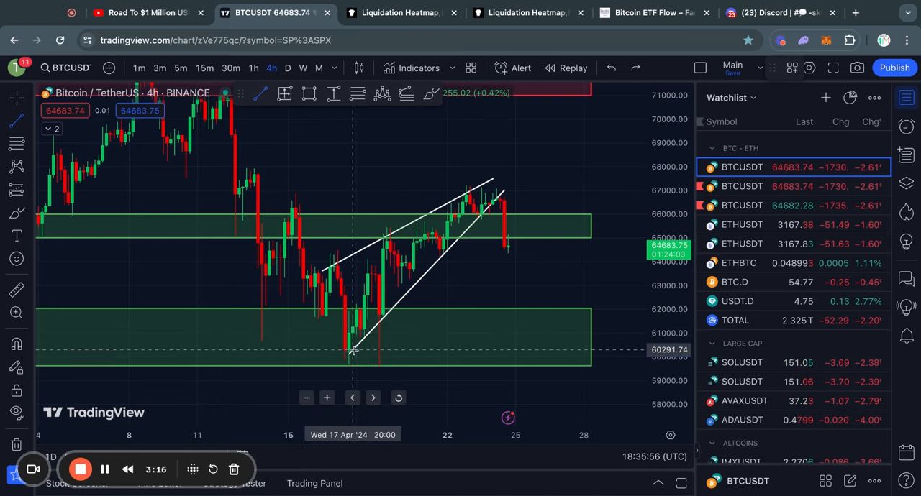
pyautogui.moveTo(352, 351); pyautogui.dragTo(592, 351)
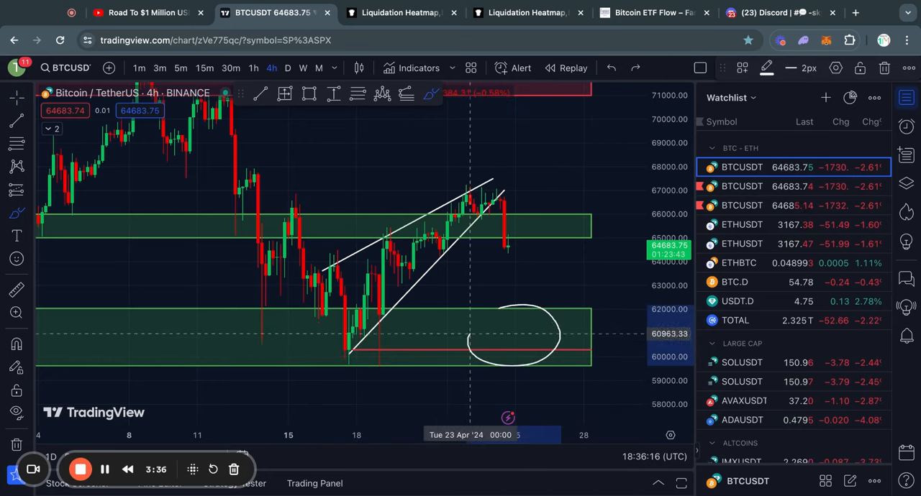
pyautogui.moveTo(537, 310)
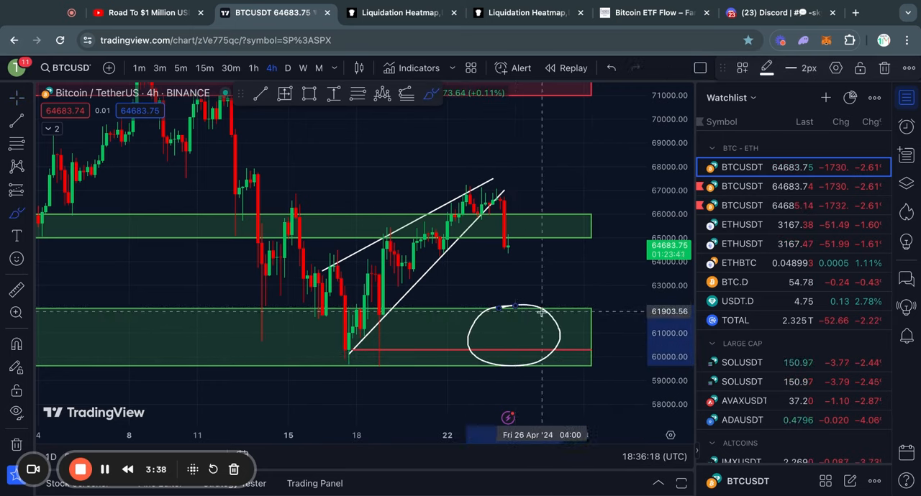
pyautogui.moveTo(557, 307)
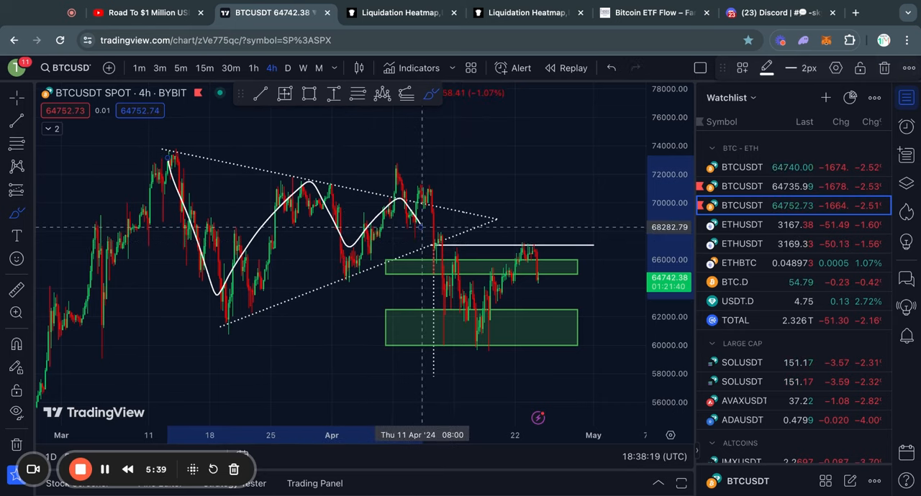
pyautogui.moveTo(419, 230)
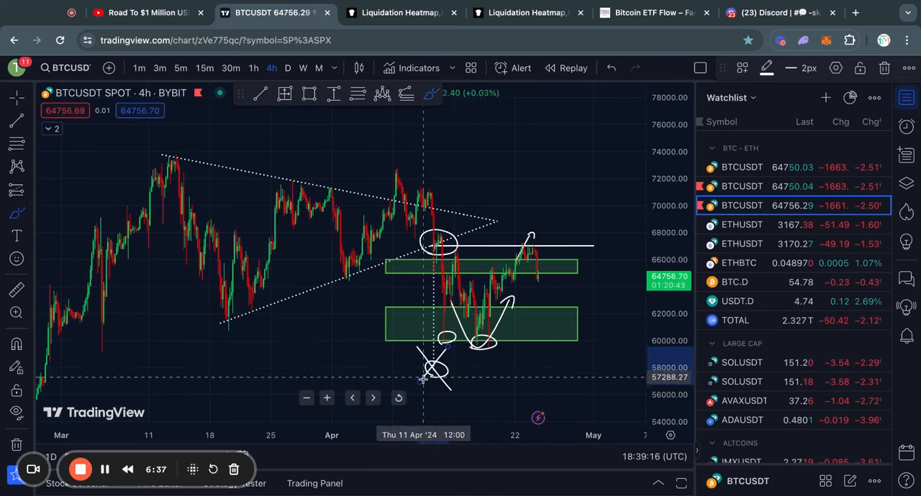
# Sketch zigzag swings inside the Bybit BTCUSDT 4h triangle with the brush
pyautogui.moveTo(180, 173); pyautogui.dragTo(421, 244)
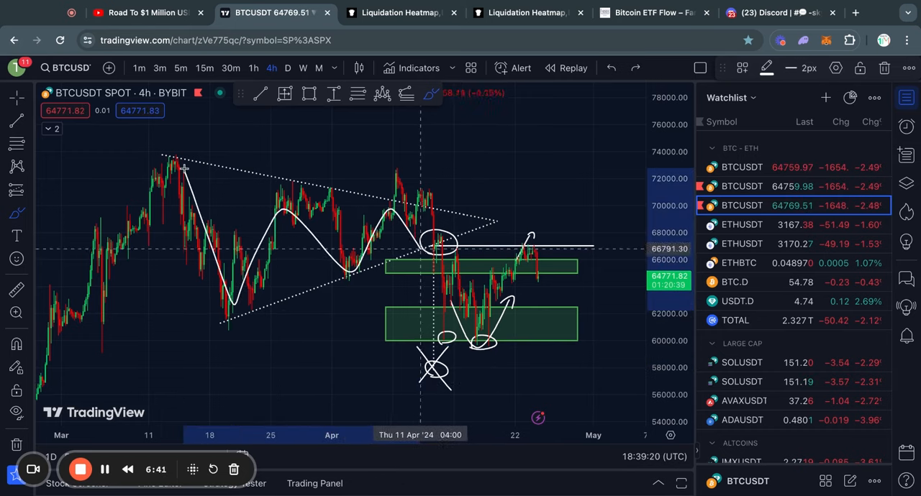
pyautogui.click(13, 345)
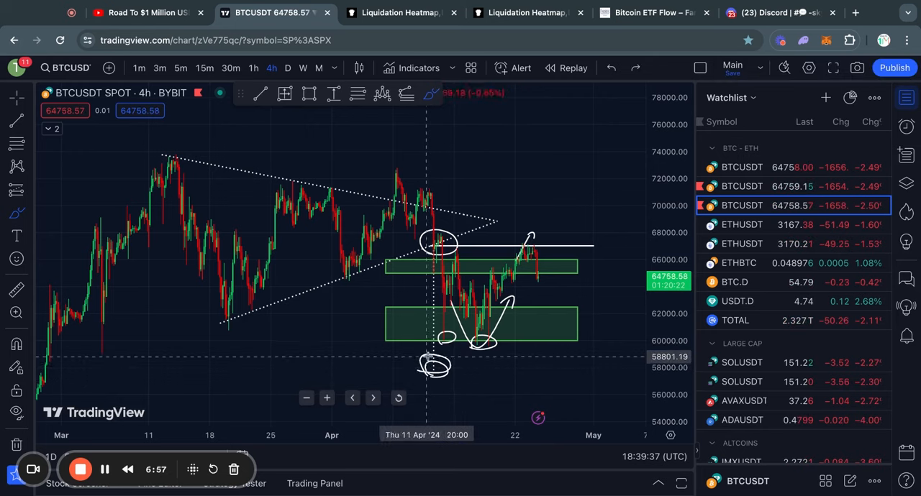
pyautogui.moveTo(506, 267)
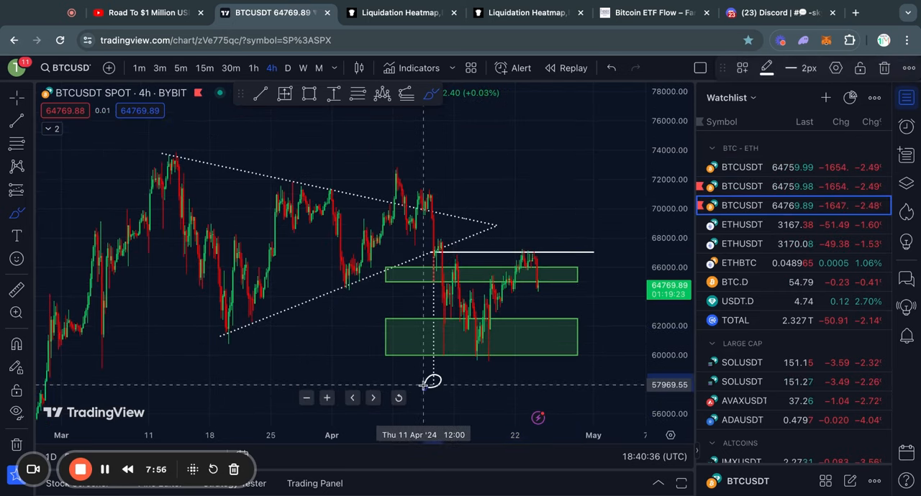
pyautogui.moveTo(492, 383)
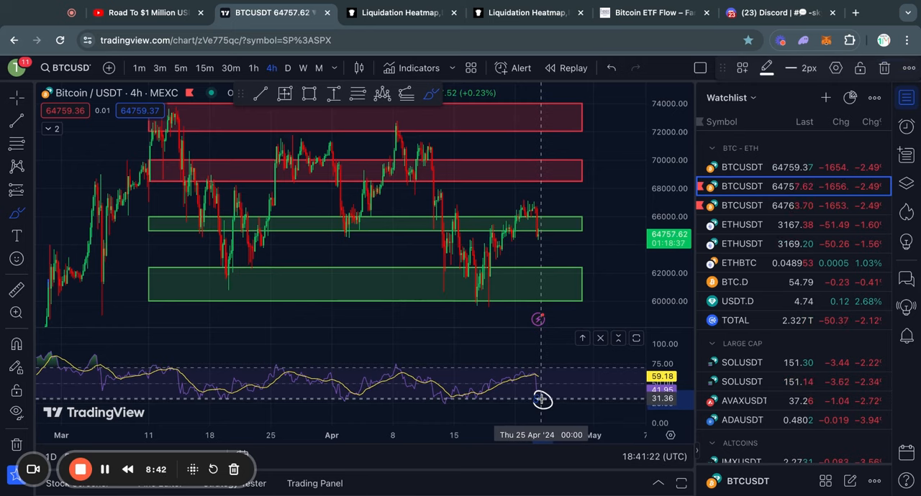
pyautogui.moveTo(538, 403)
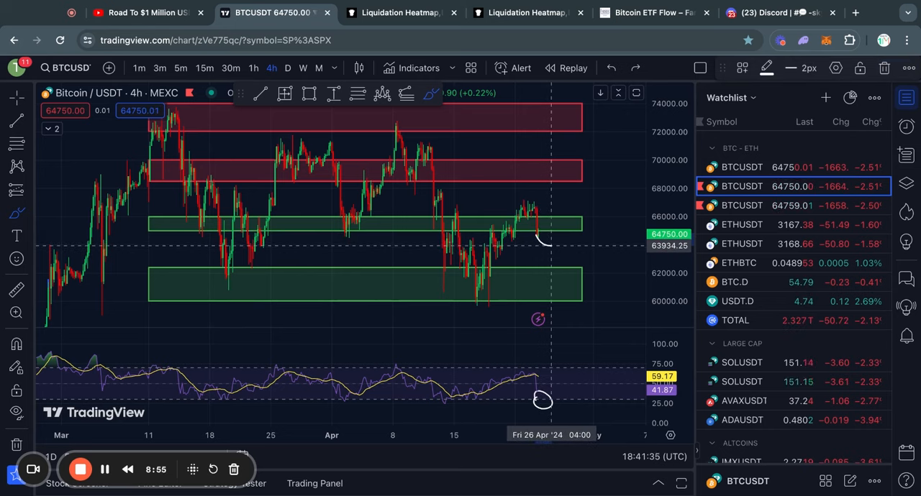
pyautogui.moveTo(557, 232)
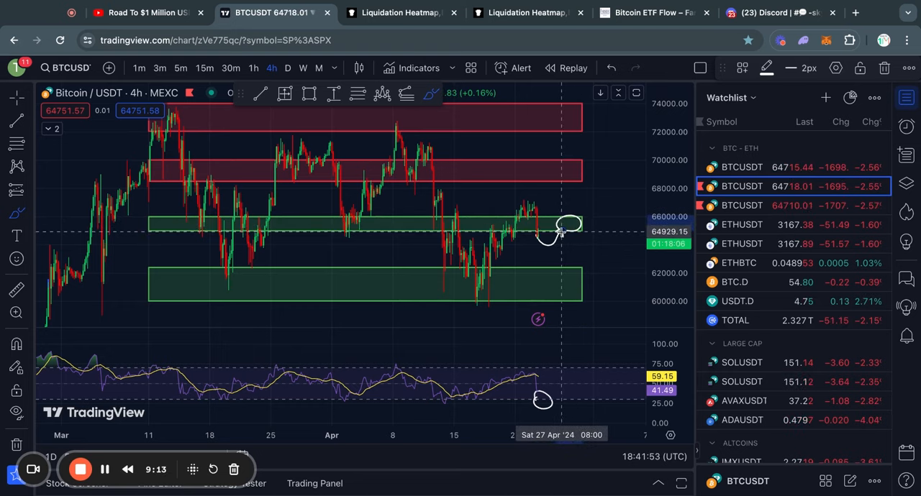
# Scroll the ETF flow table to 23 Apr, highlighting those flows and GBTC's totals
pyautogui.click(398, 13)
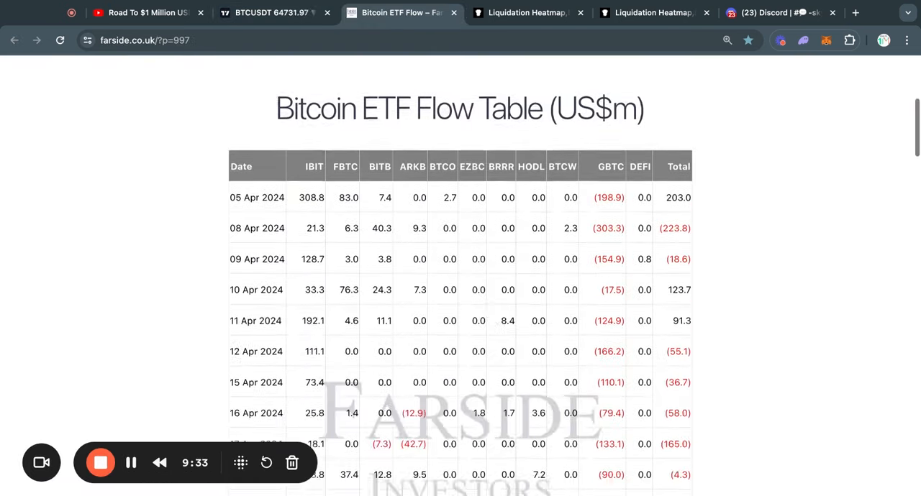
pyautogui.scroll(-3)
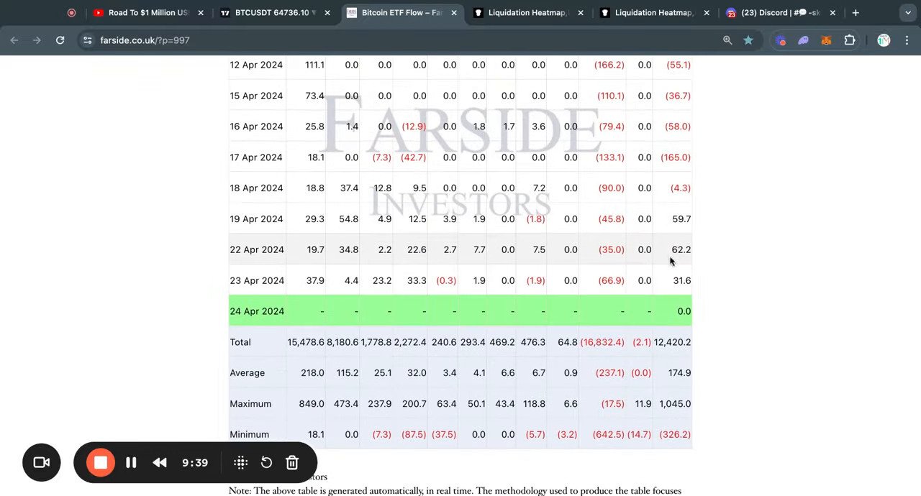
pyautogui.doubleClick(680, 250)
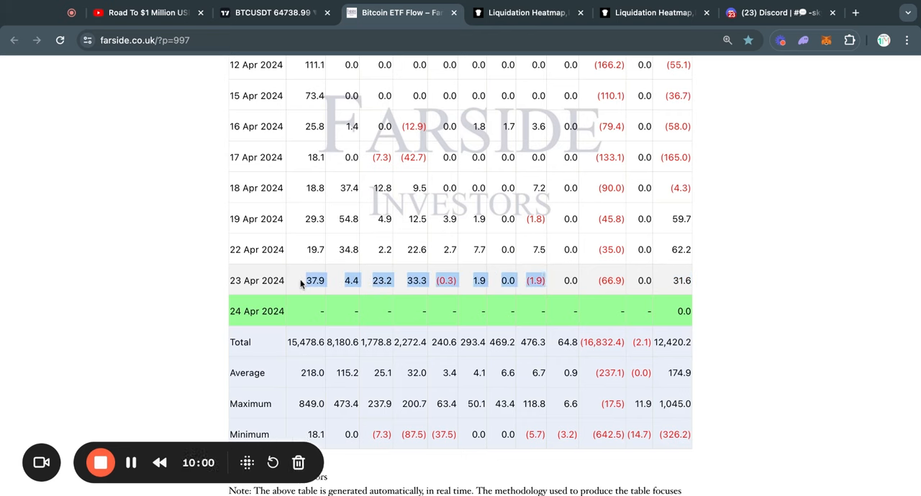
pyautogui.moveTo(552, 286)
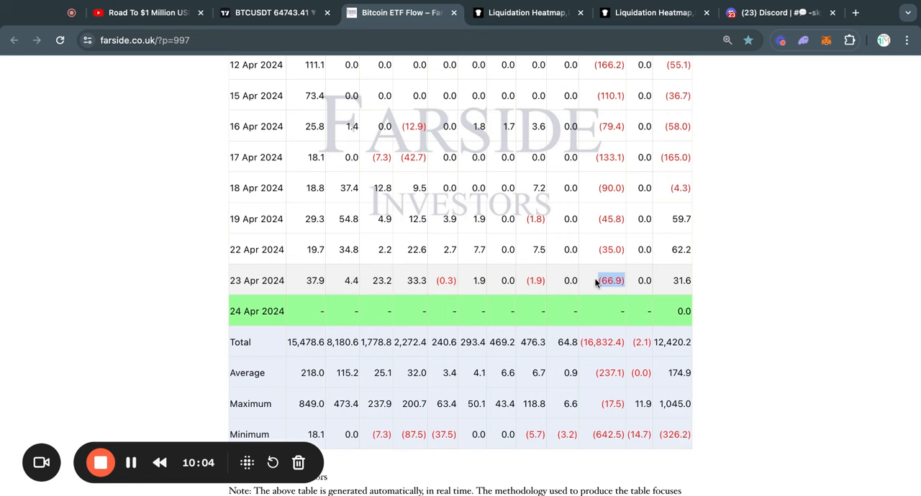
pyautogui.moveTo(629, 281)
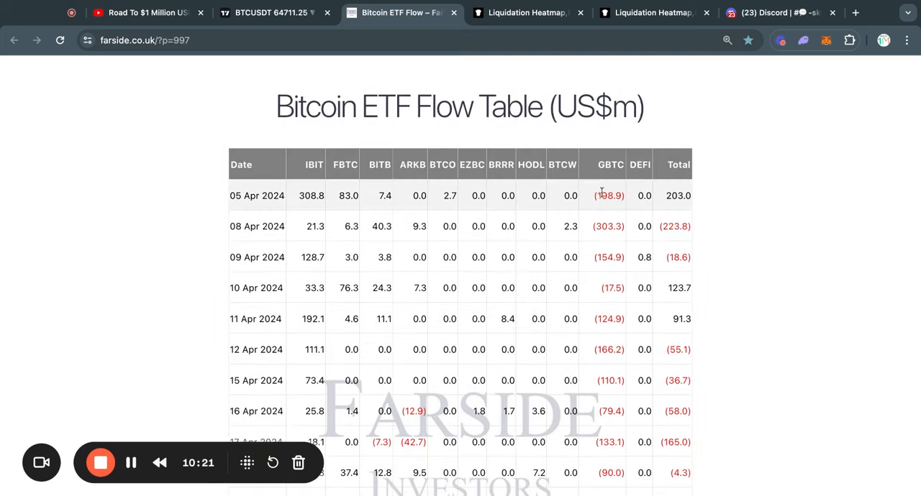
pyautogui.scroll(-3)
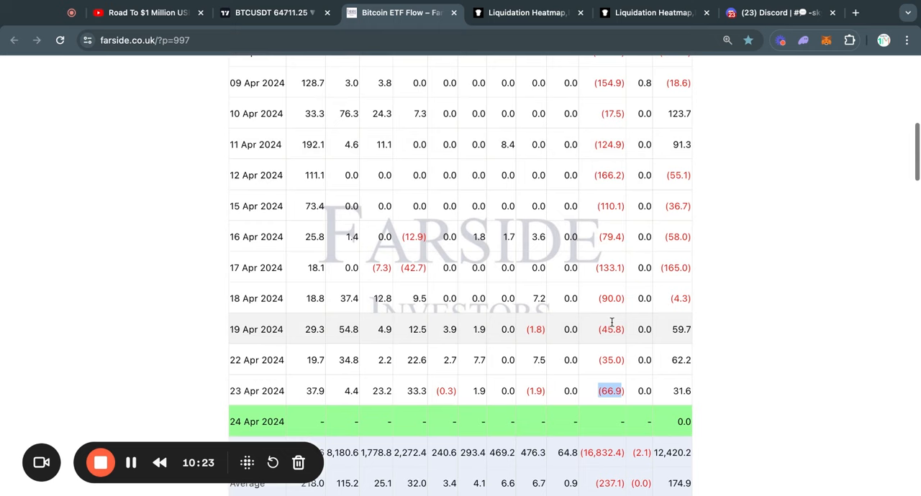
pyautogui.scroll(-3)
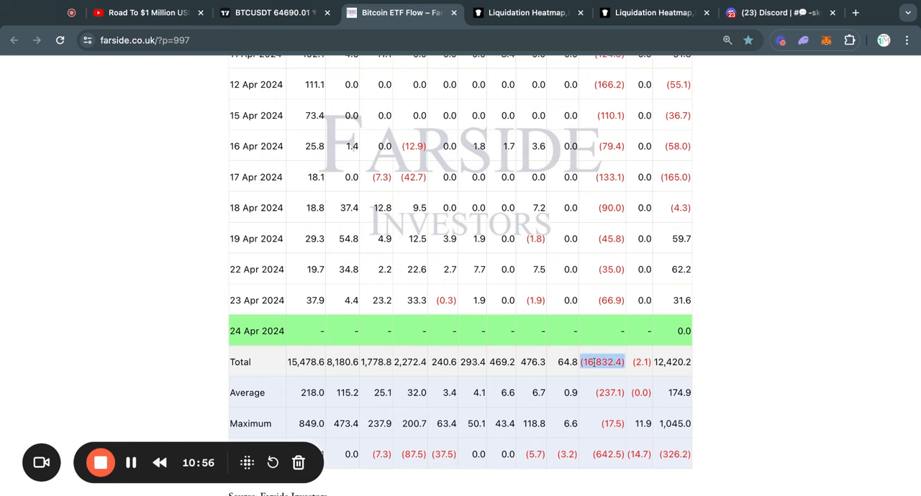
pyautogui.moveTo(593, 376)
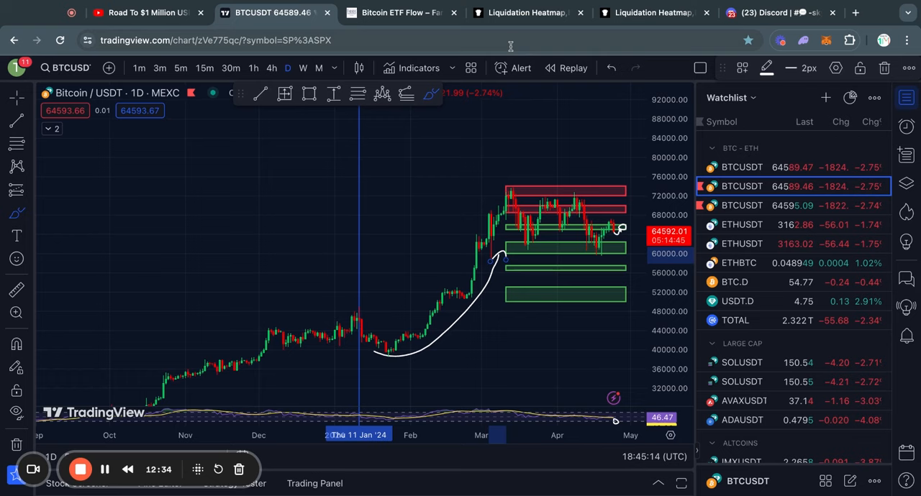
# Return from the daily MEXC Bitcoin chart to Farside's ETF flow table
pyautogui.click(406, 13)
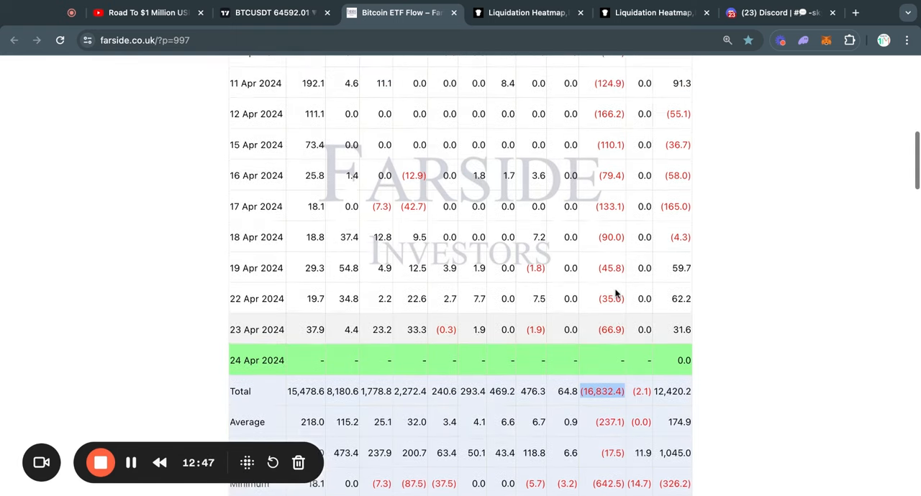
# Review the April 2024 rows with the GBTC column highlighted, then open the liquidation heatmap
pyautogui.scroll(3)
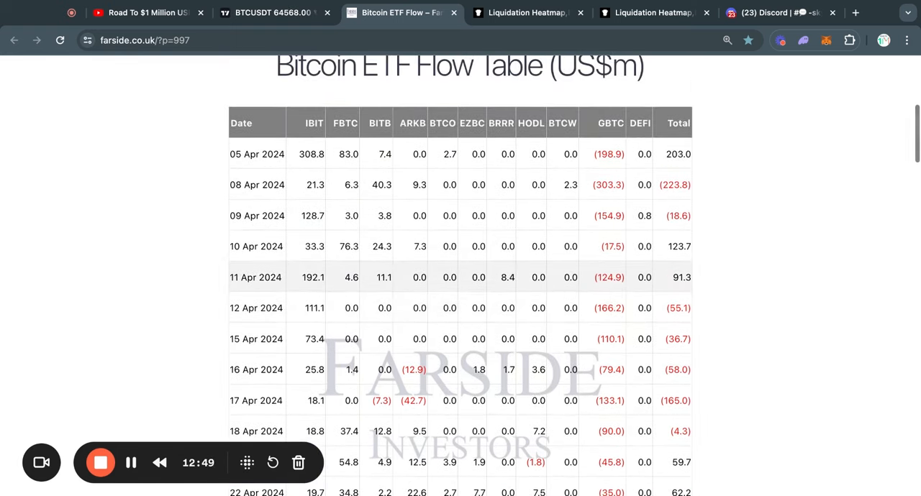
pyautogui.scroll(-3)
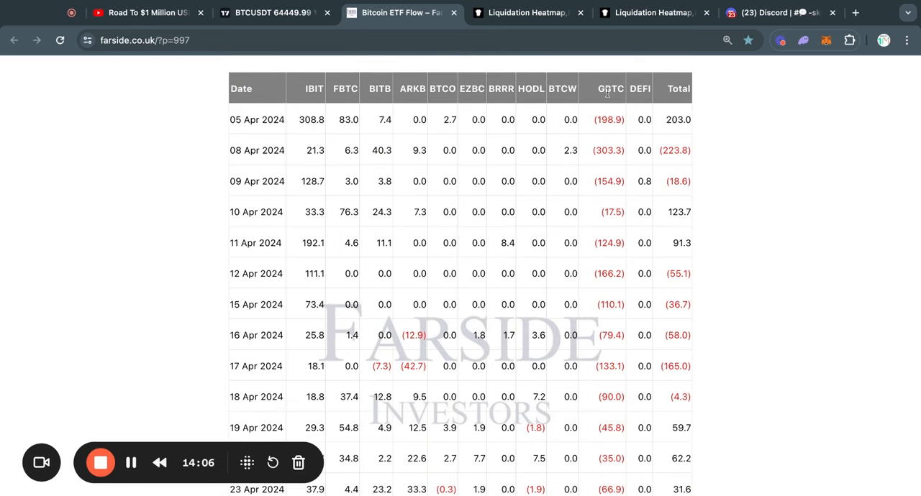
pyautogui.doubleClick(609, 88)
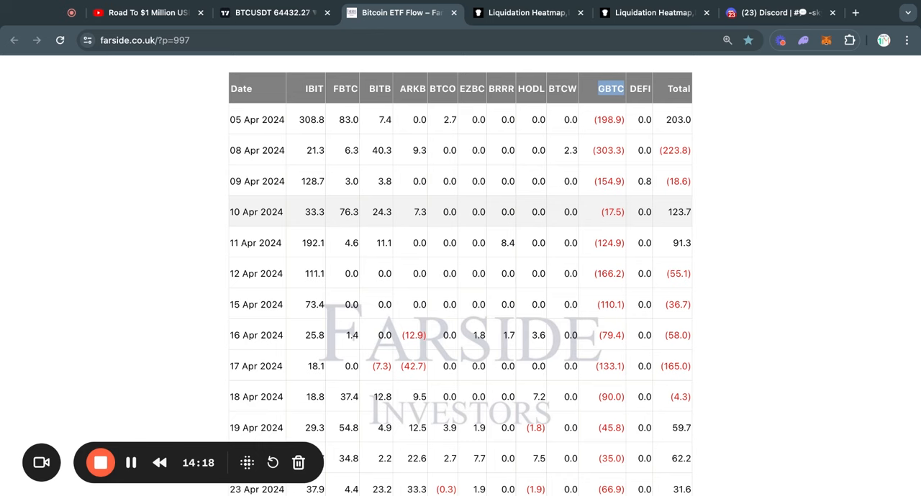
pyautogui.moveTo(602, 226)
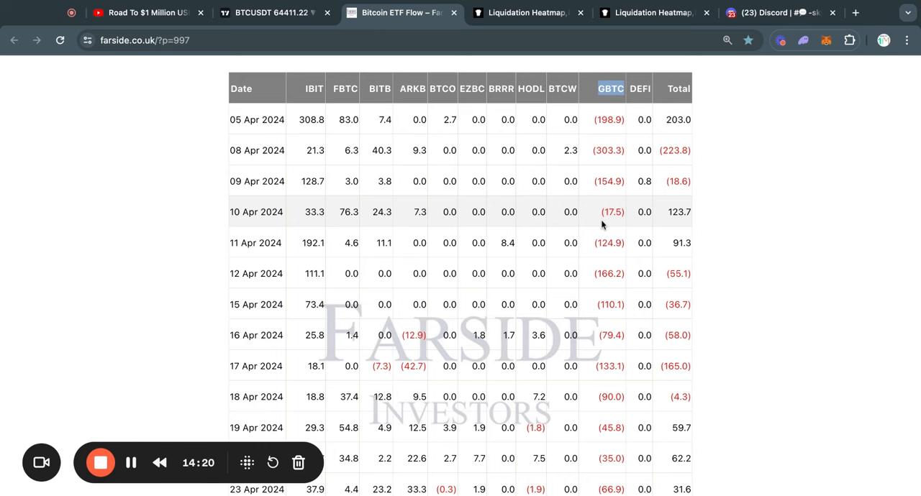
pyautogui.scroll(-3)
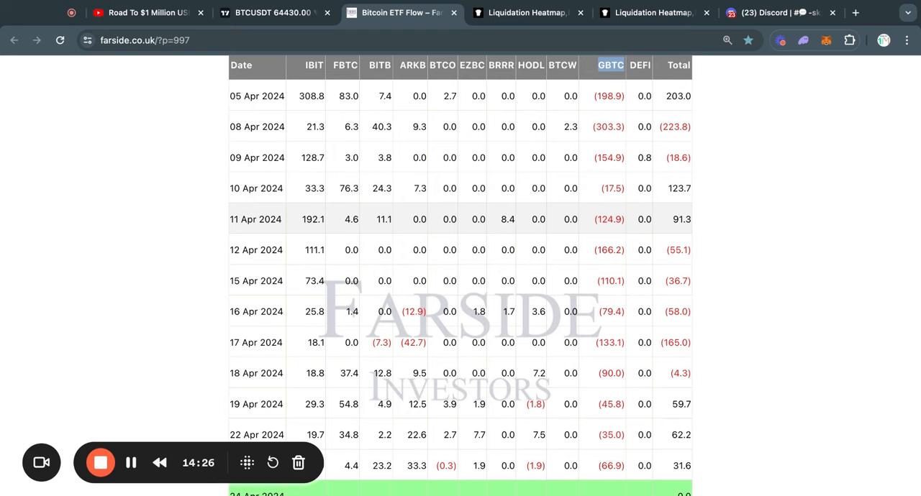
pyautogui.click(532, 13)
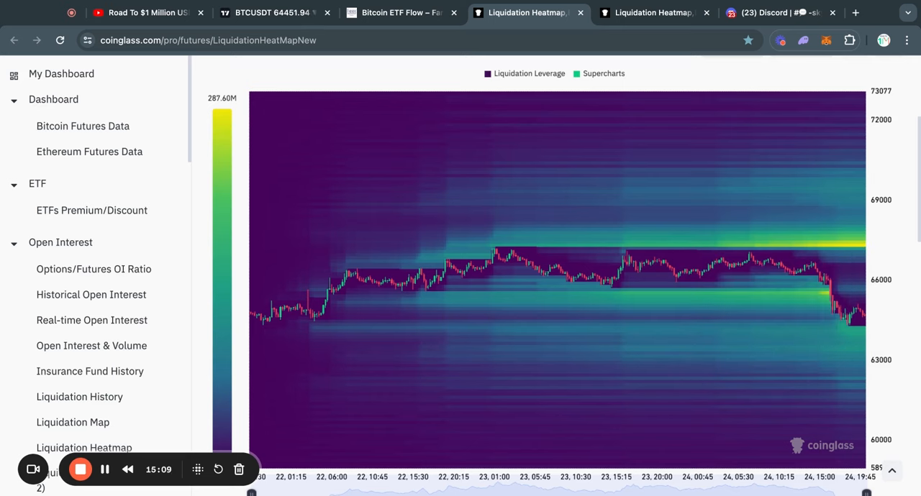
pyautogui.moveTo(863, 335)
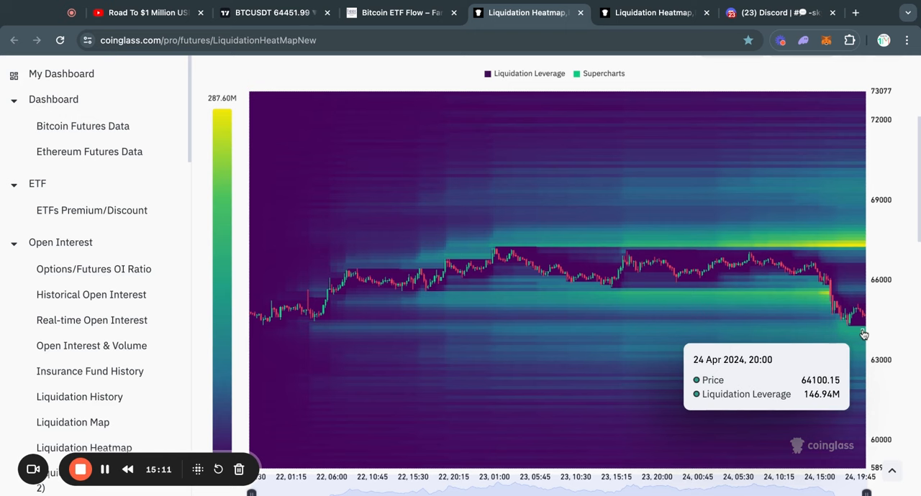
pyautogui.moveTo(858, 325)
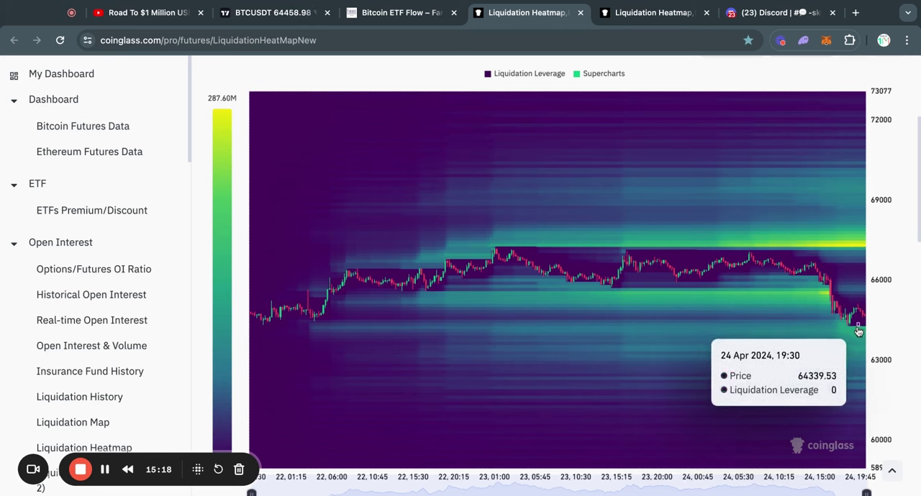
pyautogui.moveTo(865, 334)
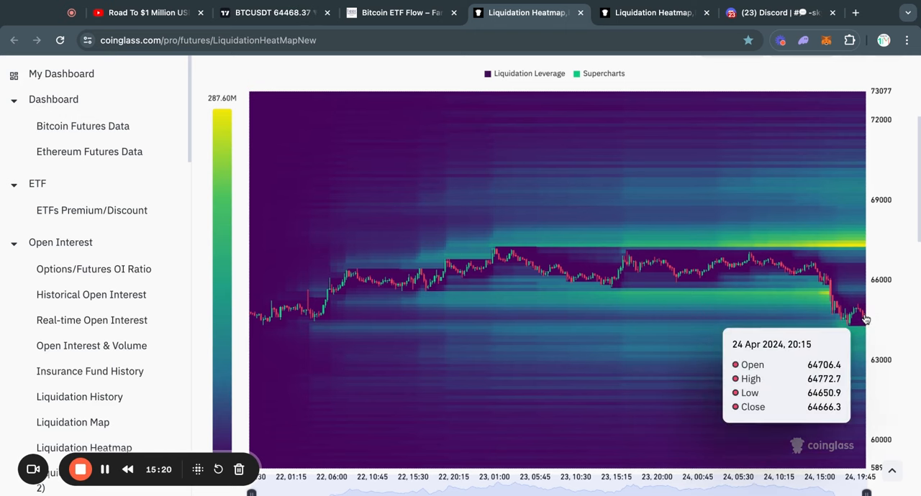
pyautogui.moveTo(881, 313)
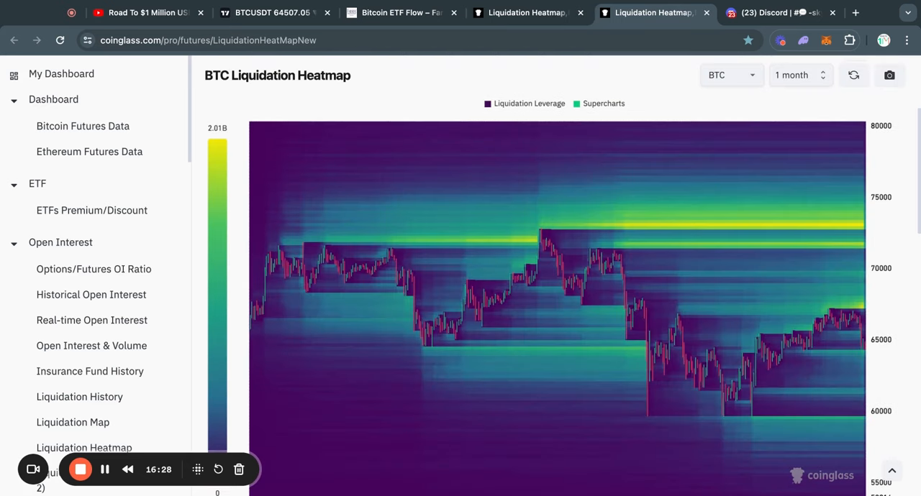
# Scroll the one-month BTC liquidation heatmap to inspect the band near 73,163
pyautogui.scroll(-3)
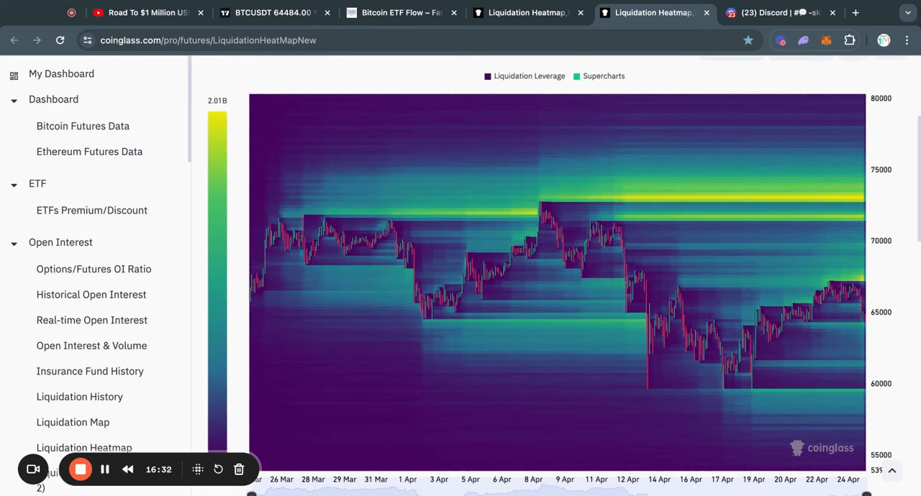
pyautogui.moveTo(855, 200)
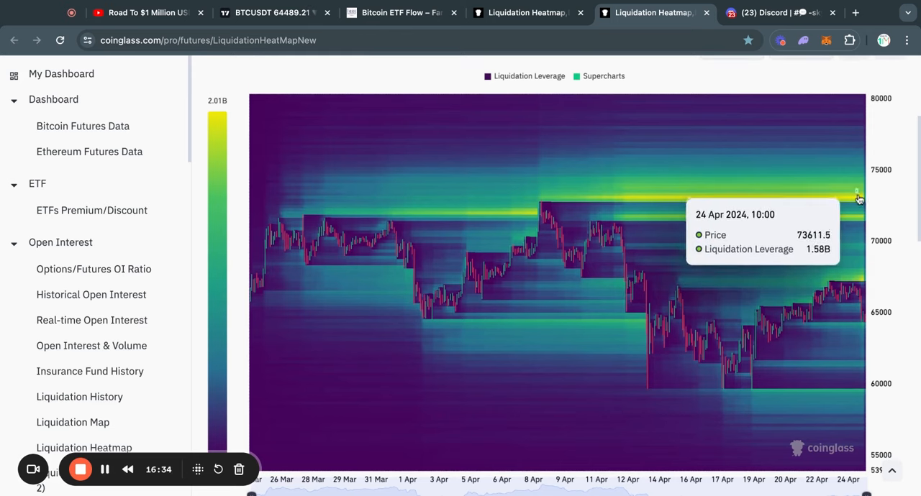
pyautogui.moveTo(859, 201)
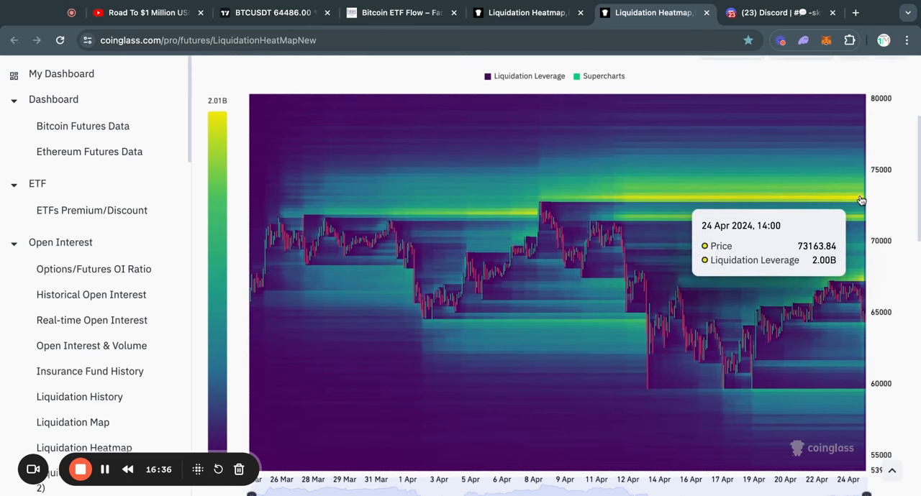
pyautogui.moveTo(863, 286)
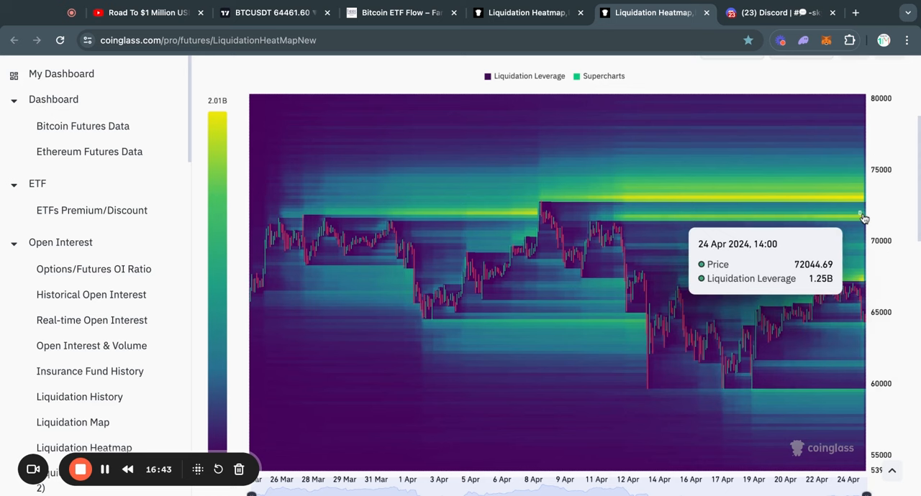
pyautogui.moveTo(861, 218)
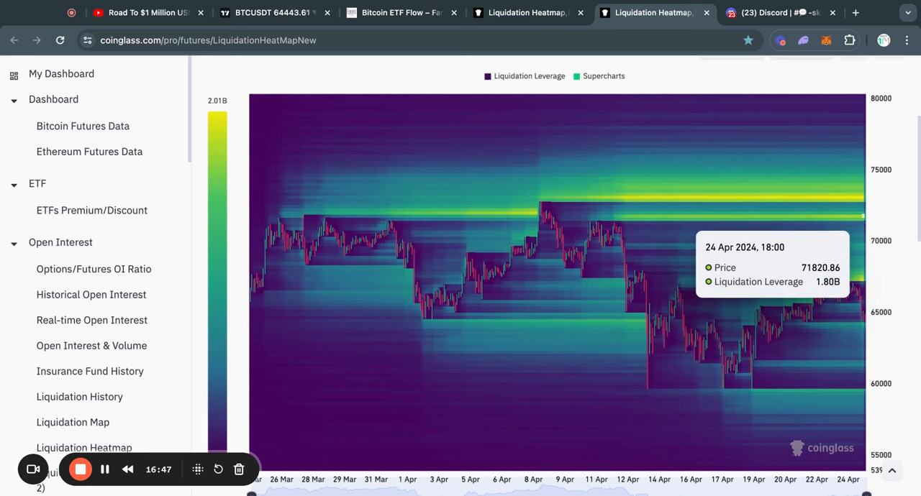
pyautogui.moveTo(864, 202)
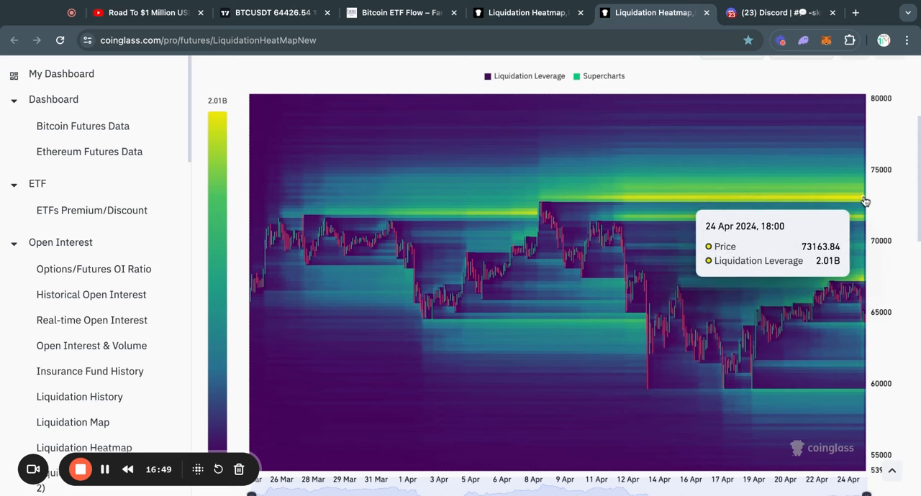
pyautogui.moveTo(862, 202)
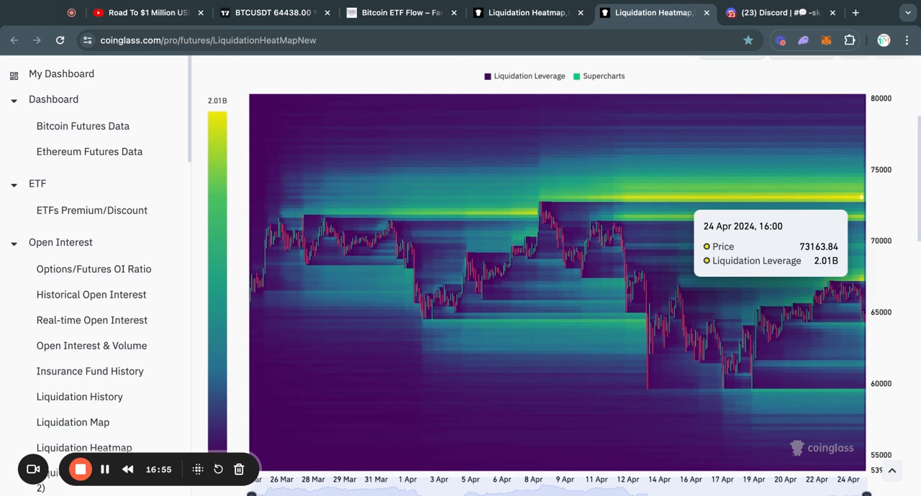
pyautogui.moveTo(888, 233)
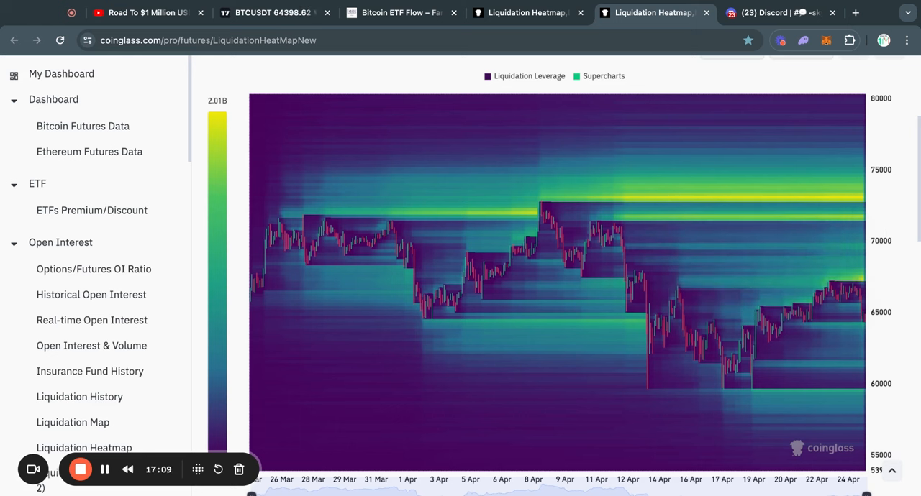
pyautogui.moveTo(852, 205)
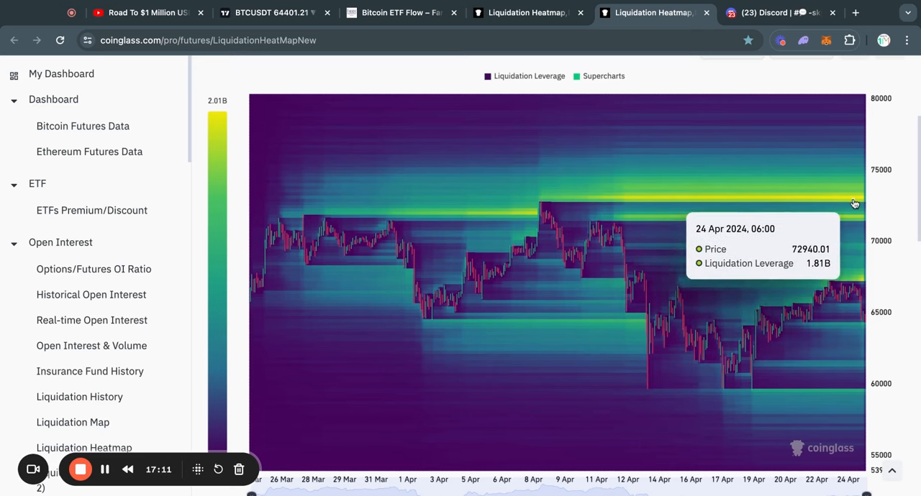
pyautogui.moveTo(850, 210)
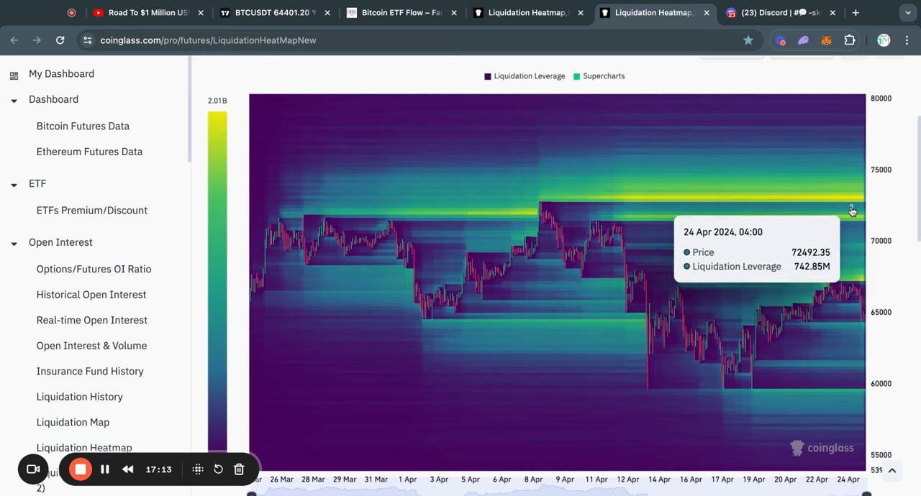
pyautogui.moveTo(852, 200)
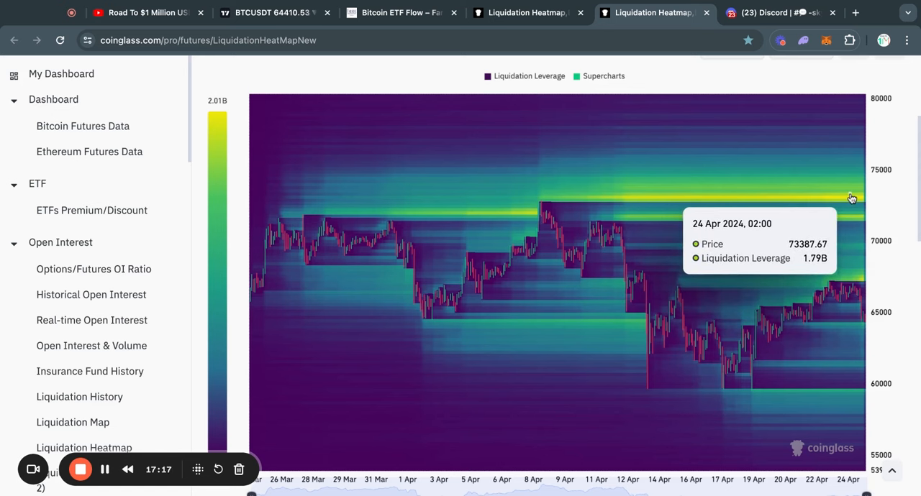
pyautogui.moveTo(859, 202)
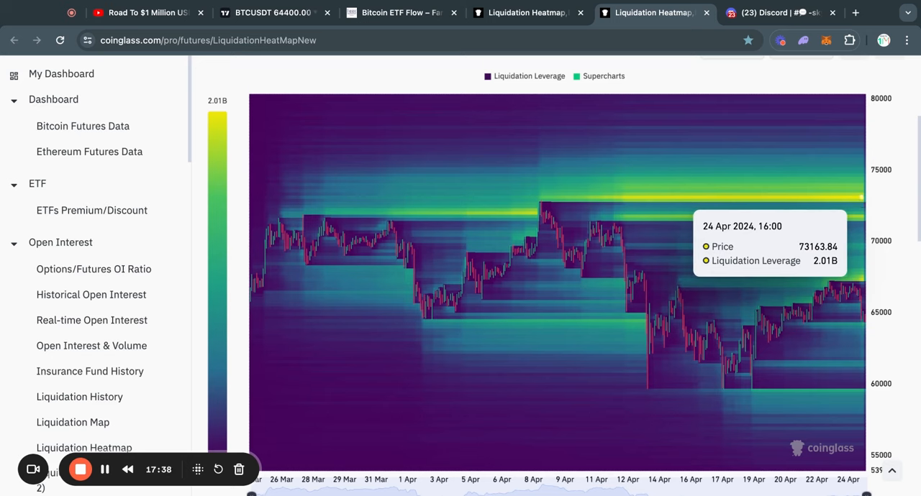
pyautogui.moveTo(859, 393)
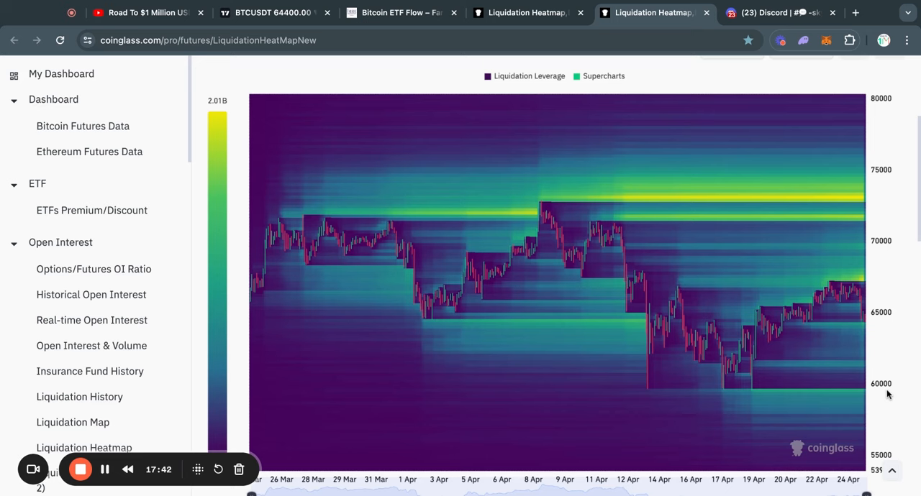
pyautogui.moveTo(849, 196)
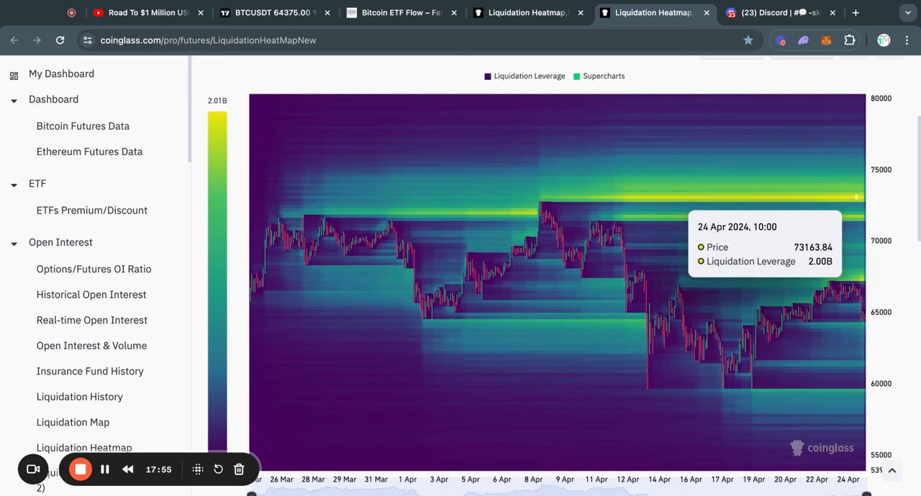
pyautogui.moveTo(856, 198)
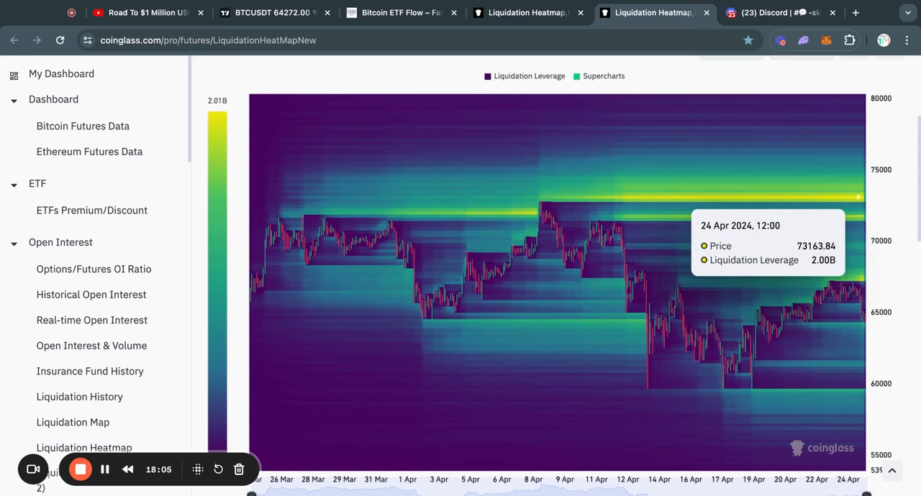
pyautogui.moveTo(854, 202)
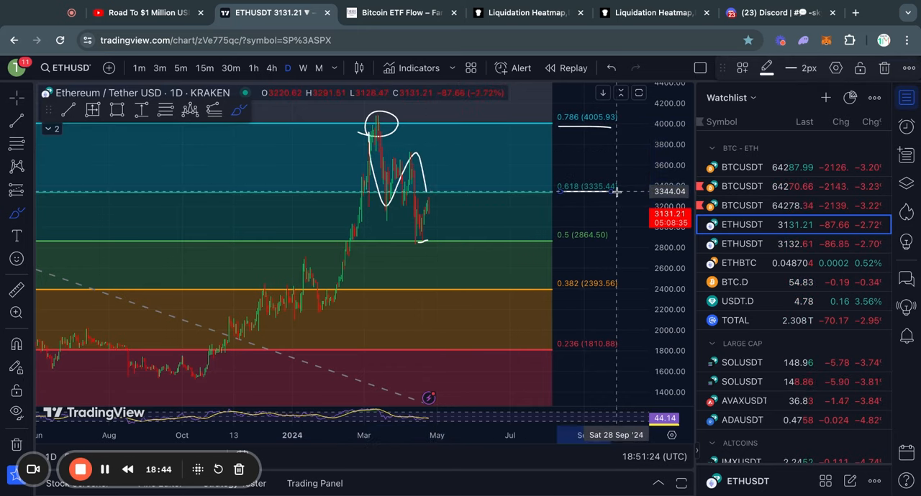
pyautogui.moveTo(569, 195)
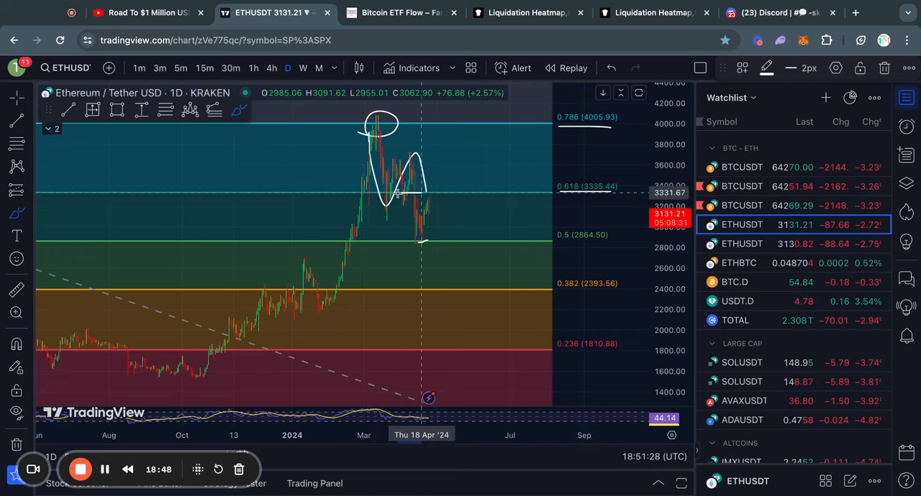
pyautogui.moveTo(414, 194)
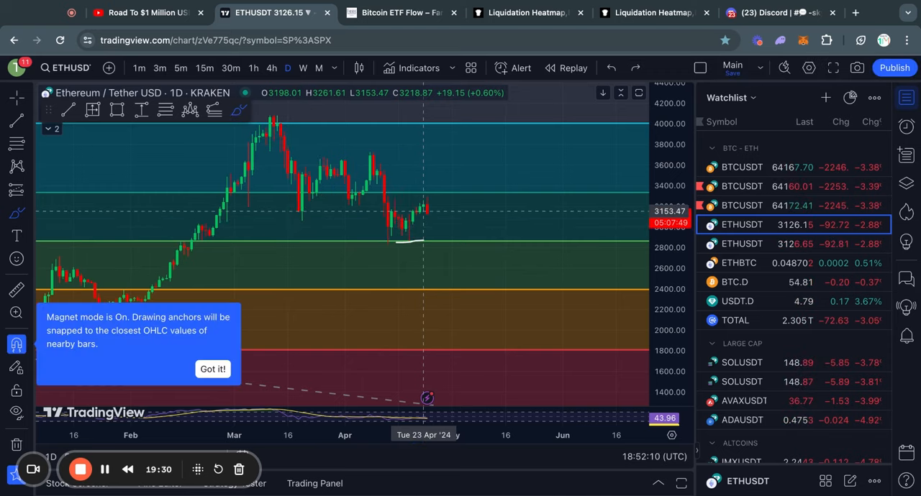
# Switch to the other Ethereum chart, the MEXC ETHUSDT 4h triangle
pyautogui.click(271, 67)
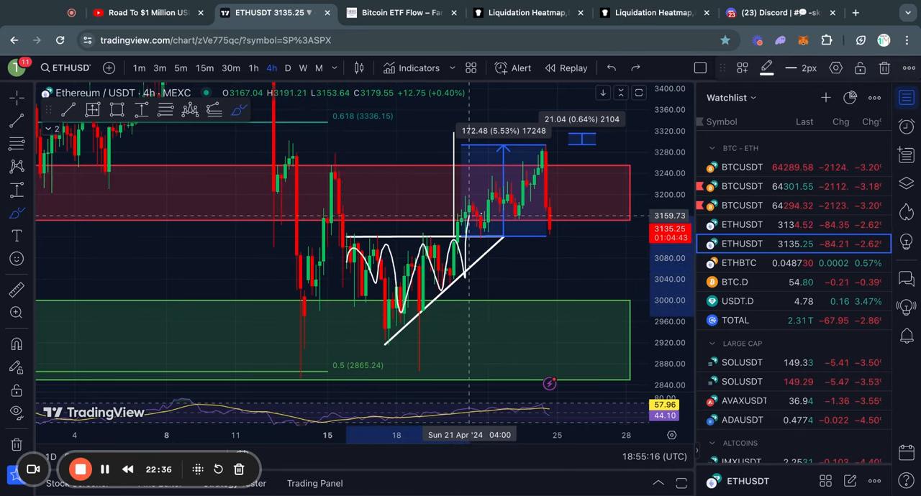
pyautogui.moveTo(475, 234)
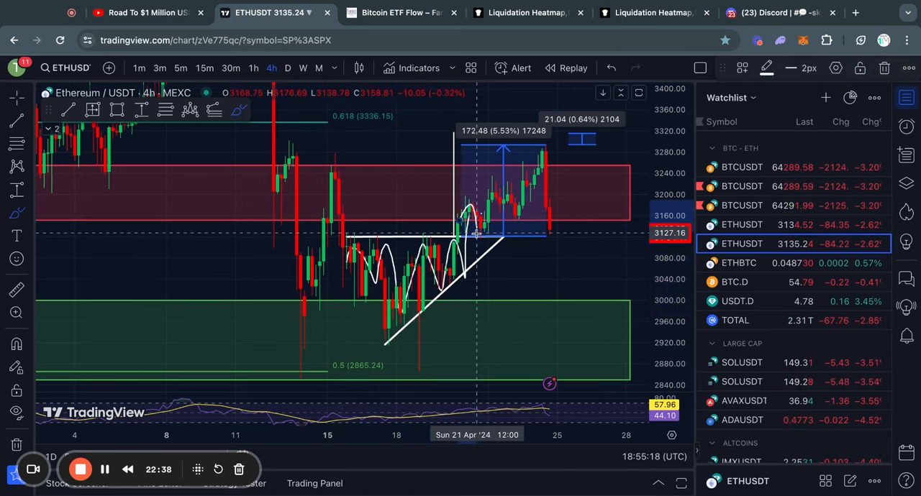
pyautogui.moveTo(502, 167)
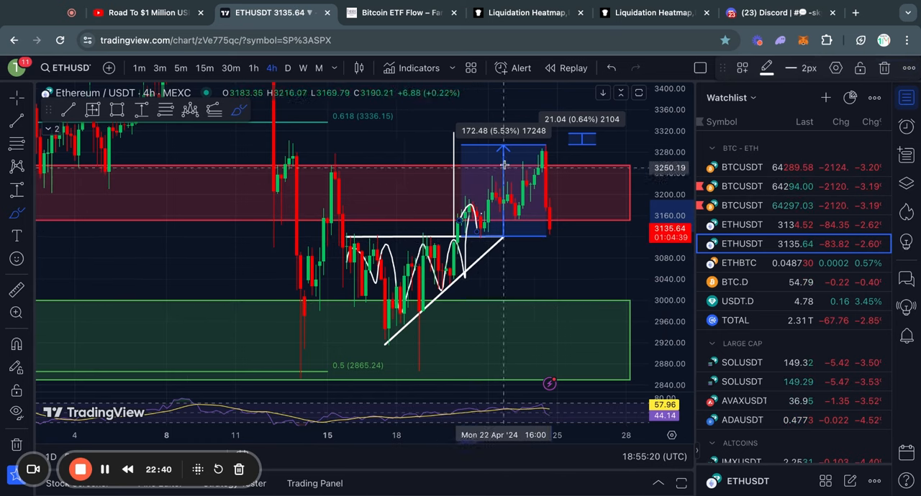
pyautogui.moveTo(454, 132)
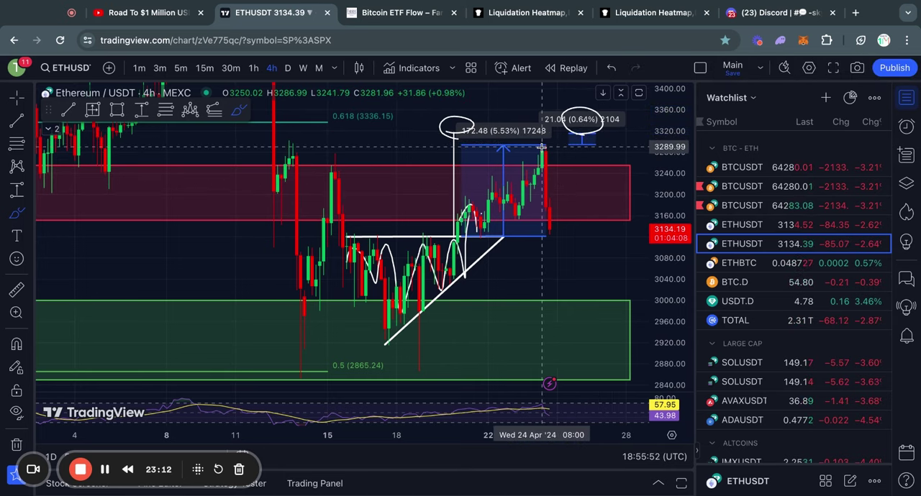
# Switch the chart to Binance's Bitcoin 4h rising wedge from the watchlist
pyautogui.click(741, 167)
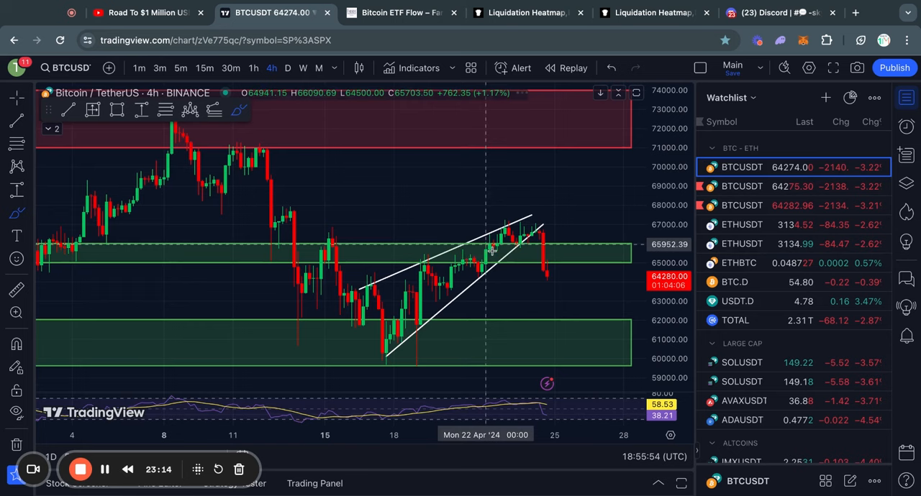
pyautogui.click(742, 243)
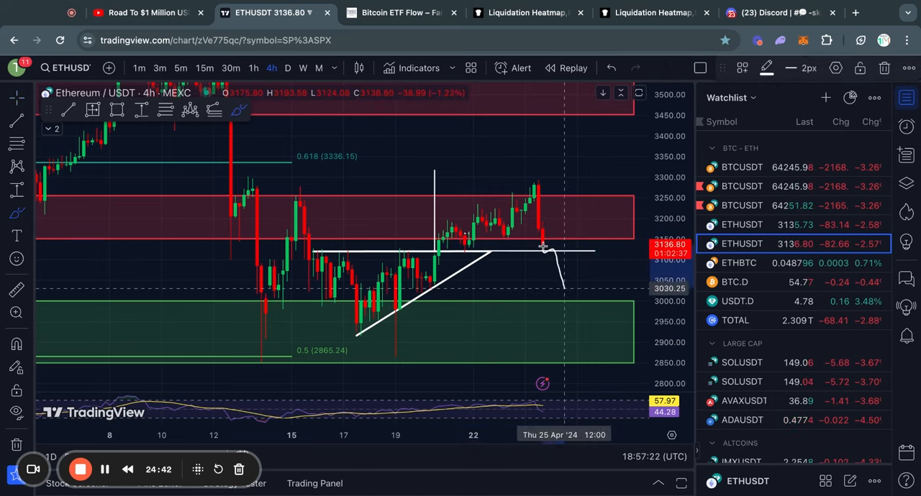
pyautogui.moveTo(553, 258)
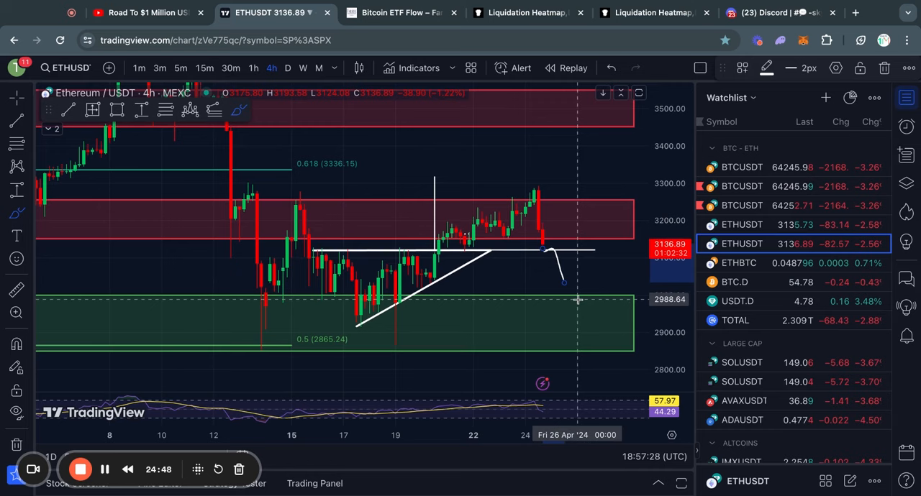
pyautogui.moveTo(532, 294)
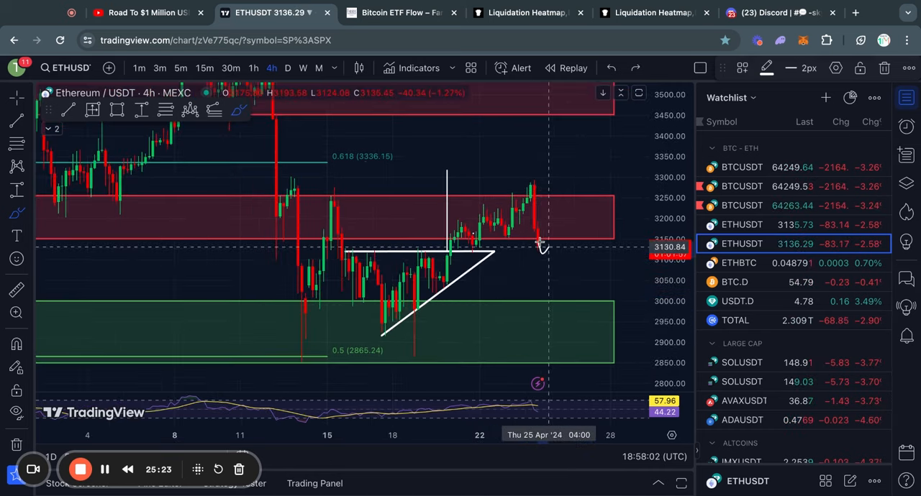
# Brush a falling Ethereum price path below the white support line toward the demand zone
pyautogui.moveTo(540, 244); pyautogui.dragTo(586, 238)
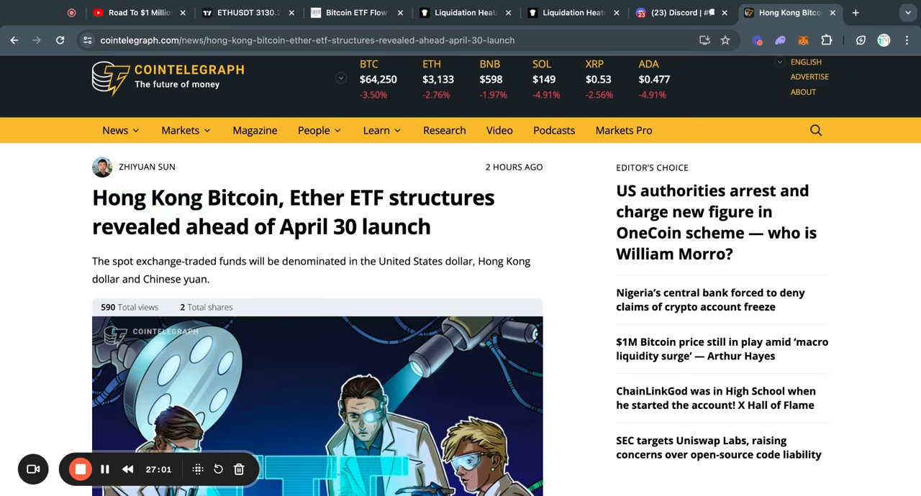
# Highlight 'April 30 launch' in the Hong Kong ETF headline, then return to YouTube
pyautogui.moveTo(335, 226); pyautogui.dragTo(430, 226)
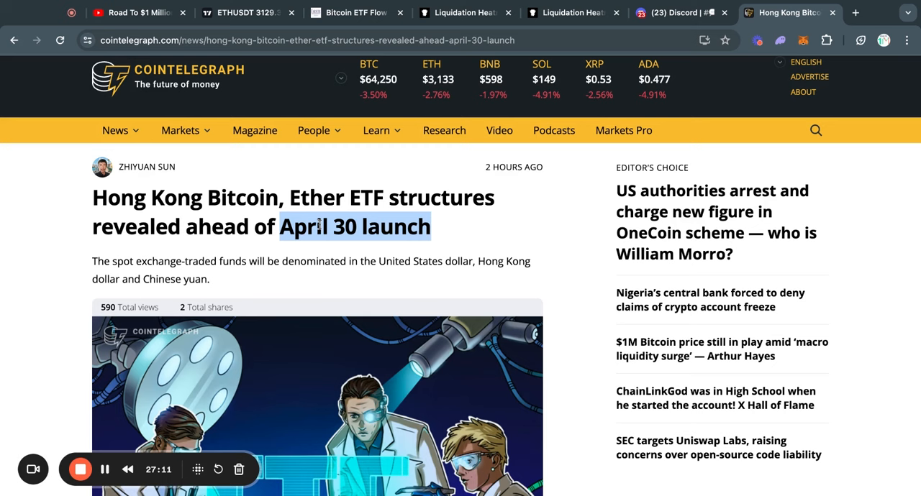
pyautogui.click(446, 227)
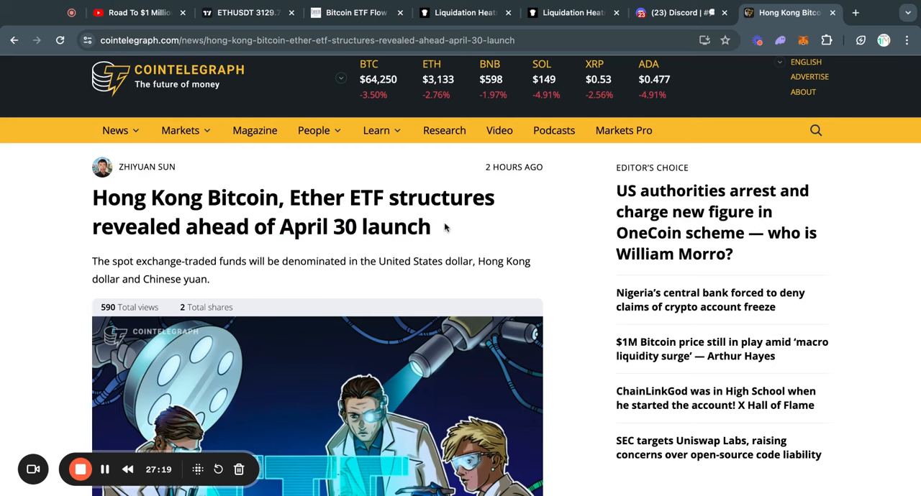
pyautogui.moveTo(279, 225); pyautogui.dragTo(431, 226)
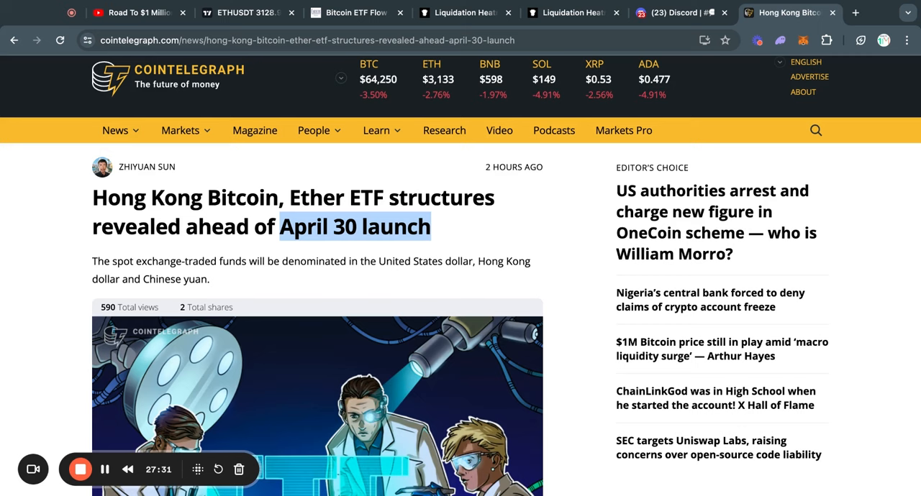
pyautogui.click(133, 13)
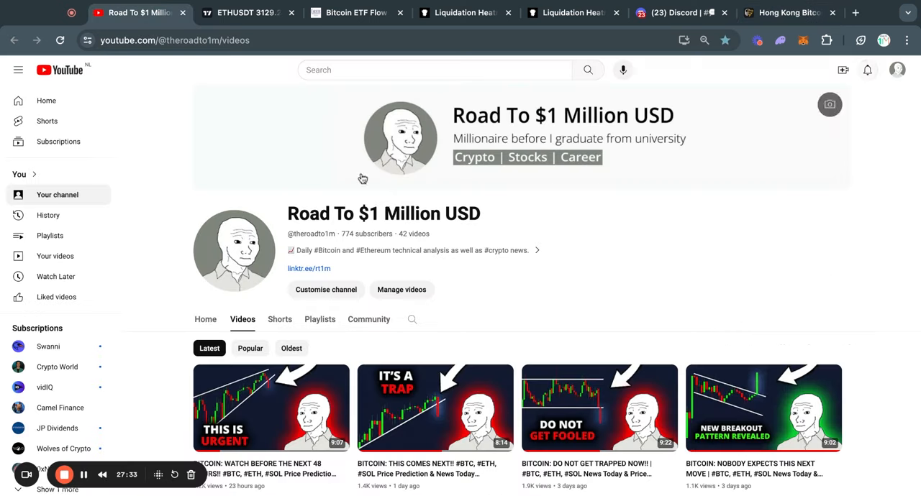
pyautogui.moveTo(473, 253)
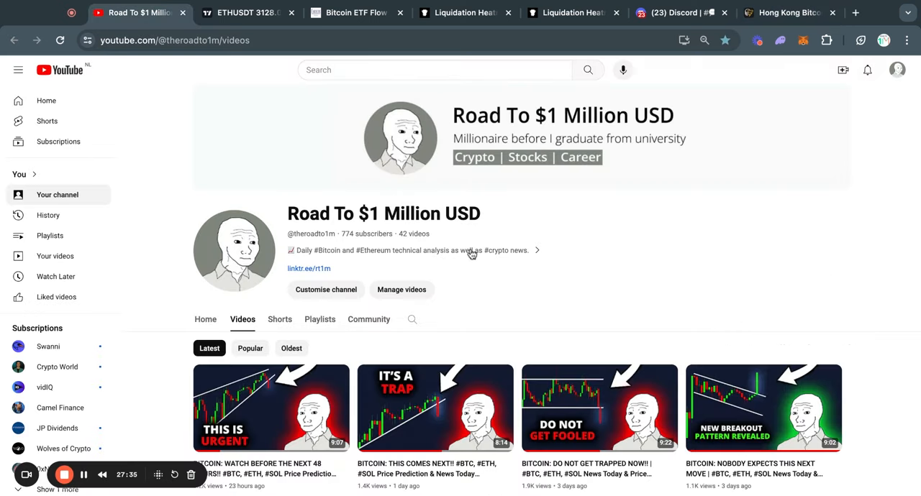
pyautogui.moveTo(506, 234)
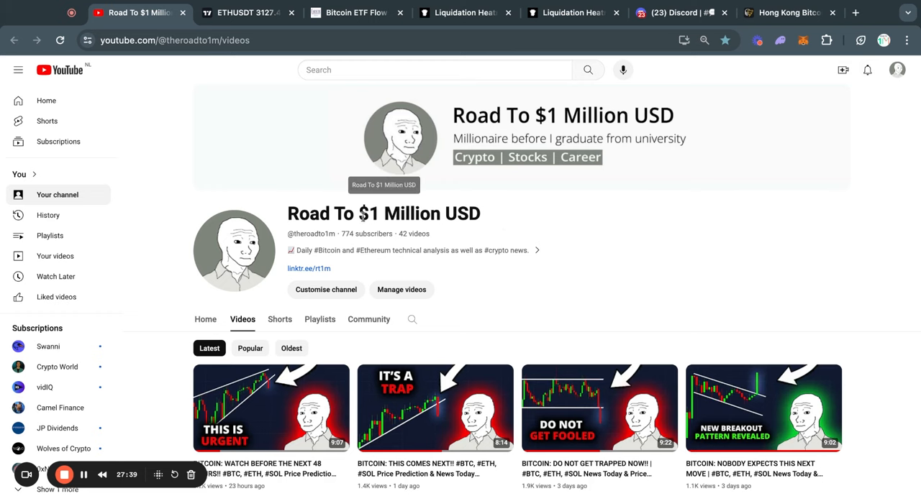
pyautogui.moveTo(532, 224)
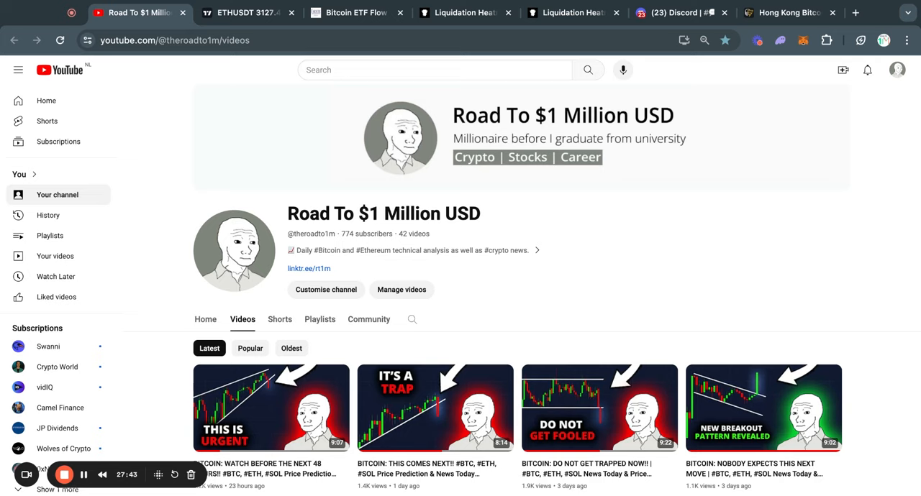
# Return to the TradingView tab showing the MEXC Solana/USDT 4h chart
pyautogui.click(248, 13)
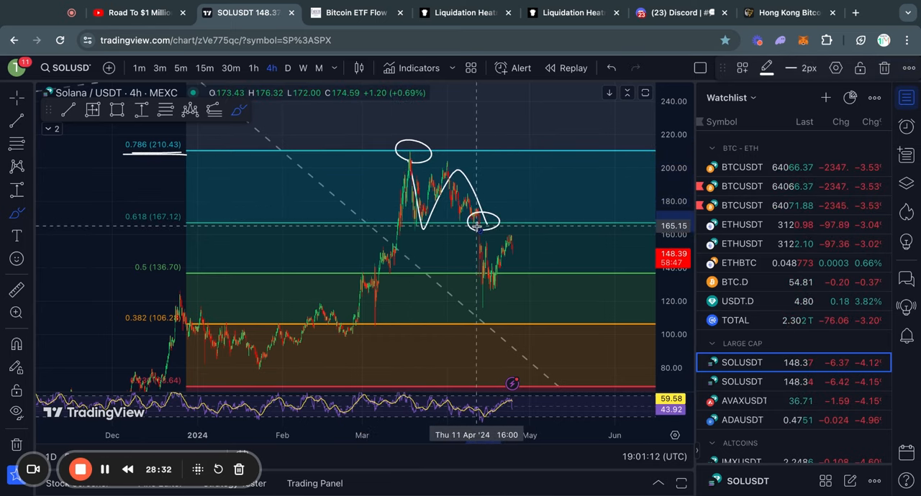
pyautogui.moveTo(505, 233)
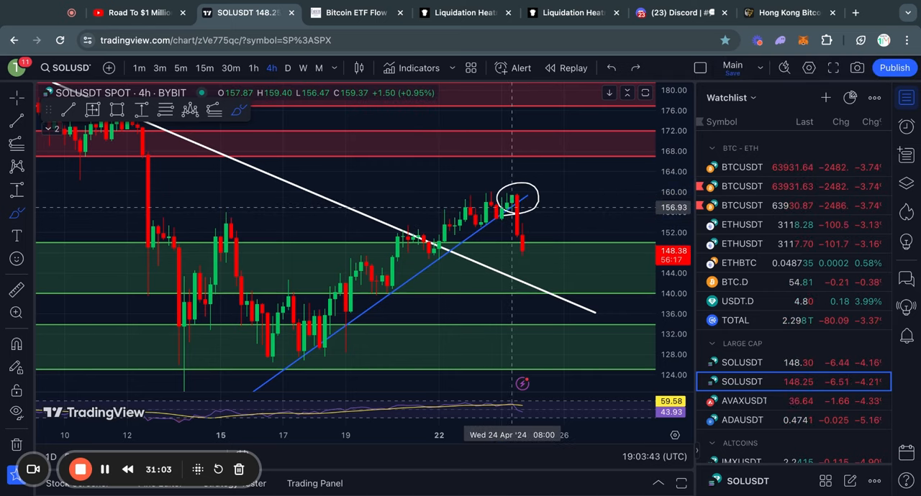
pyautogui.moveTo(506, 218)
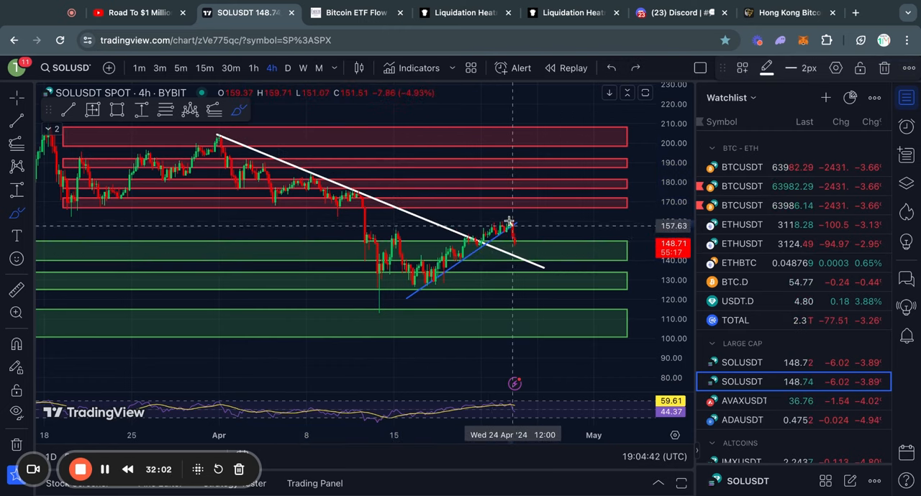
pyautogui.moveTo(518, 243)
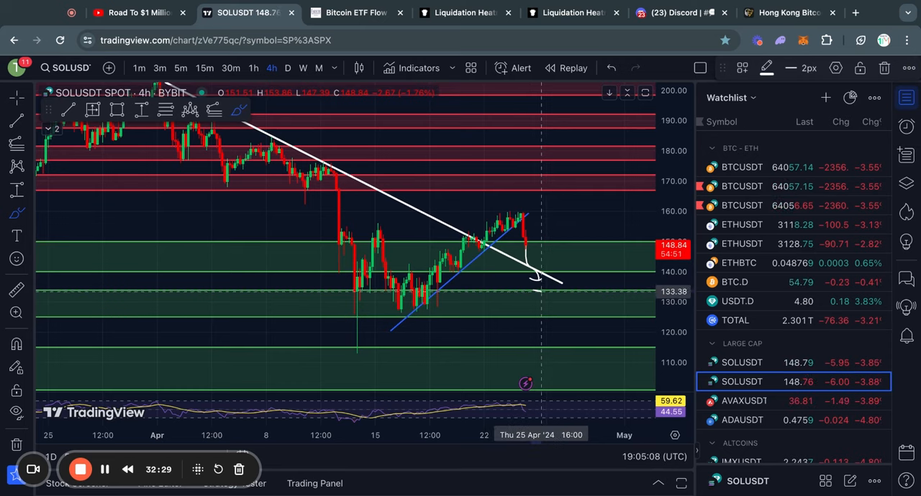
# Sketch the projected Solana drop toward the lower green support zones on the Bybit chart
pyautogui.moveTo(496, 302); pyautogui.dragTo(547, 316)
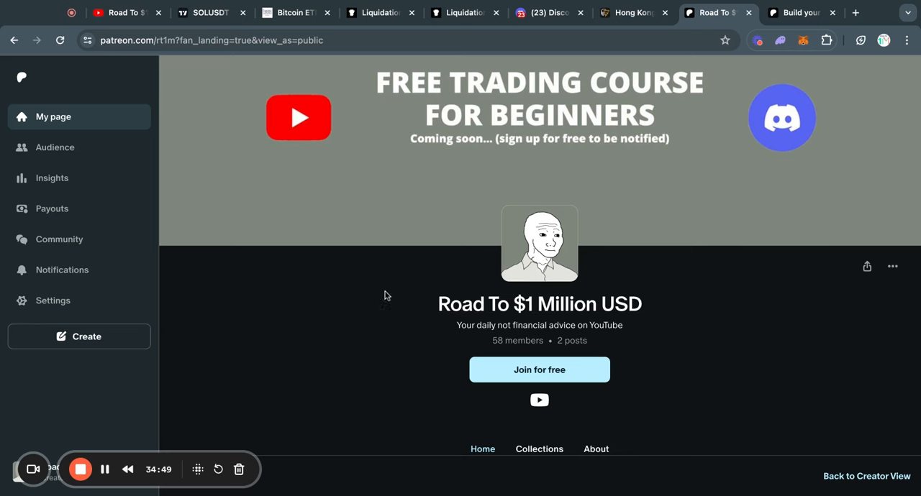
pyautogui.moveTo(472, 313)
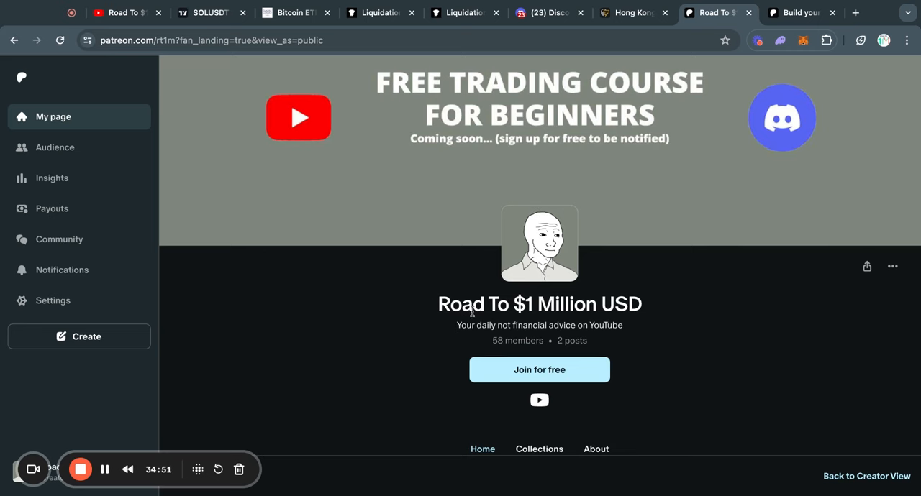
pyautogui.moveTo(418, 307)
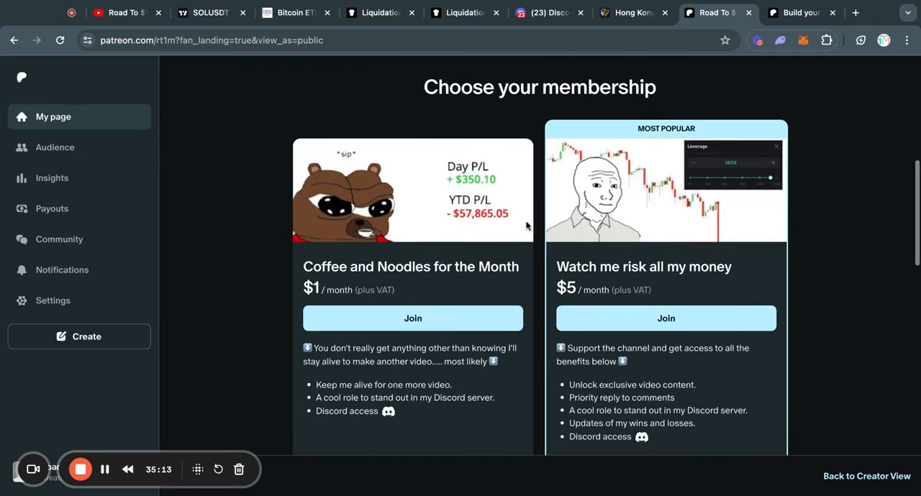
pyautogui.moveTo(548, 249)
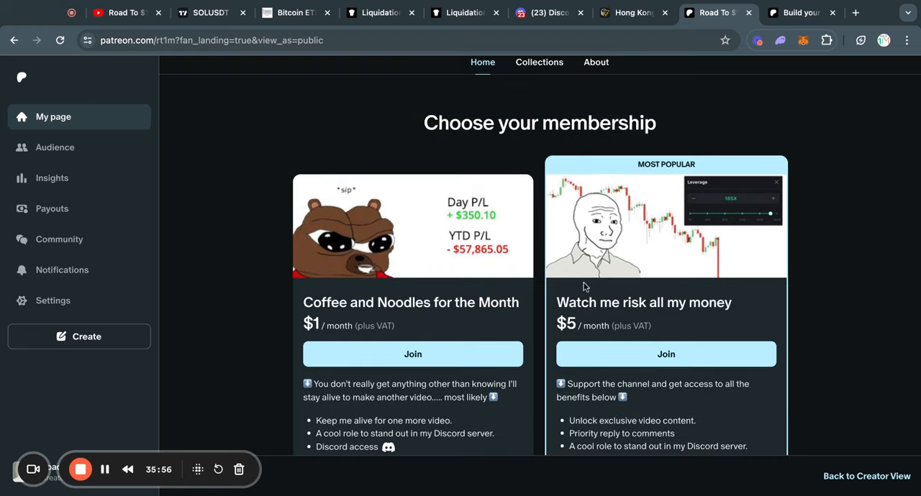
# Scroll the Patreon page down to the $1 and $5 membership tiers
pyautogui.scroll(-3)
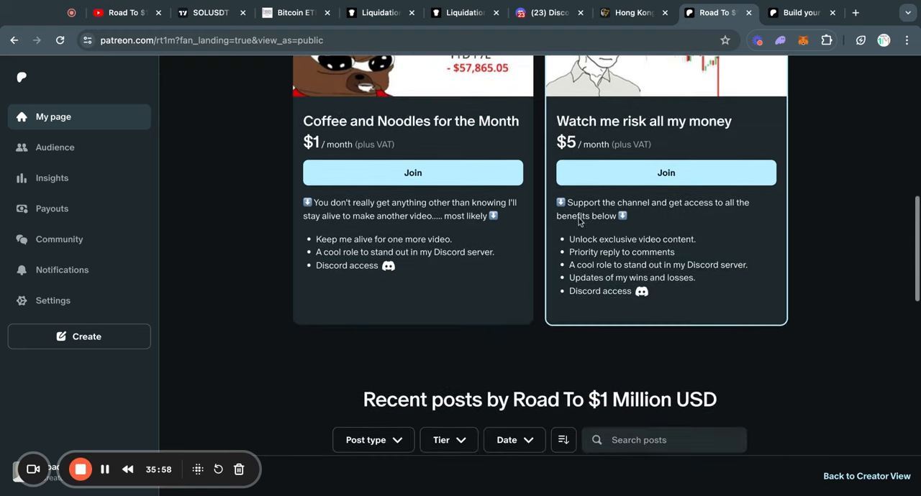